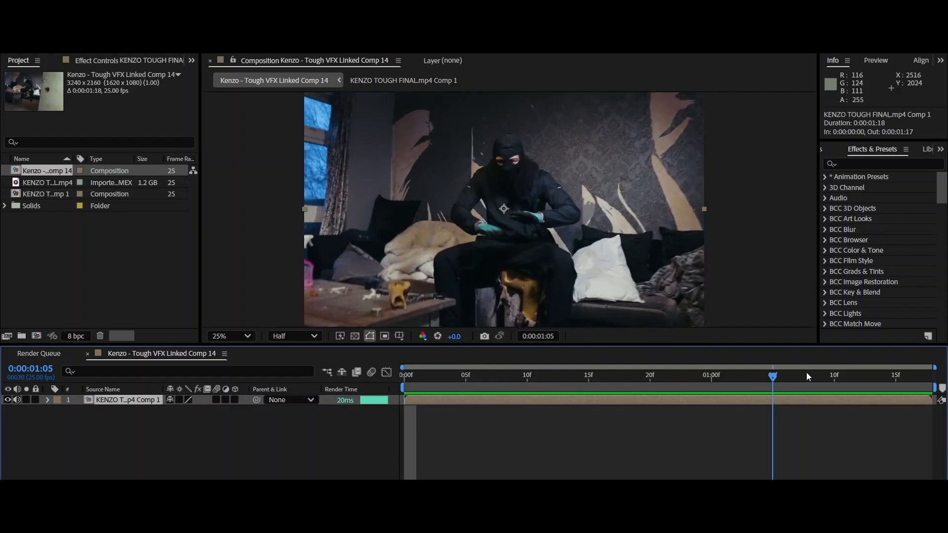
Apply the 3D Camera Tracker to the Kenzo clip with Detailed Analysis enabled and let it solve.
{"action": "left_click", "coordinate": [429, 375]}
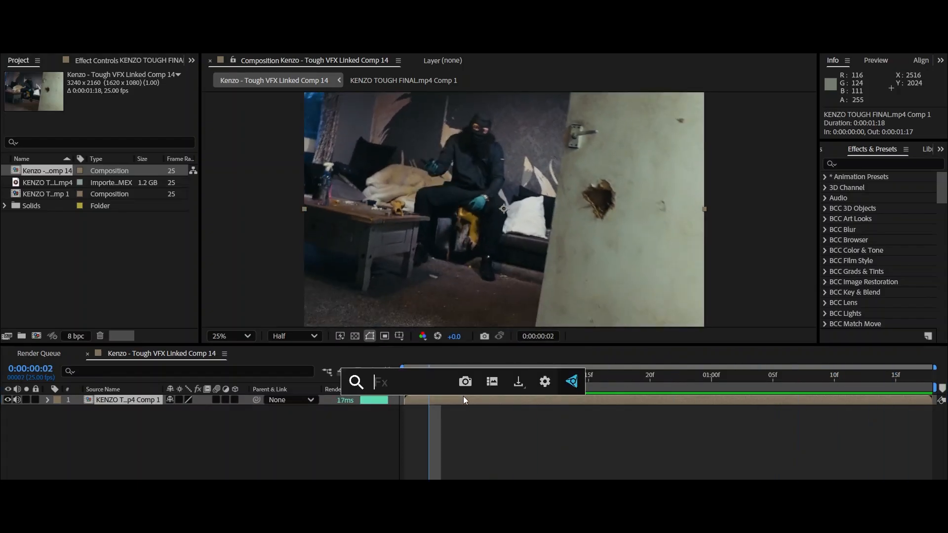
{"action": "type", "text": "3d camer"}
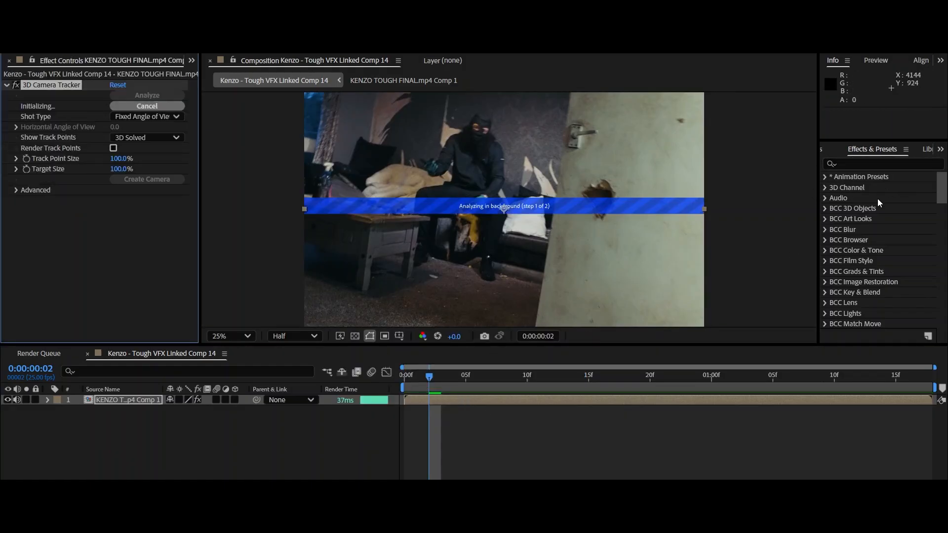
{"action": "left_click", "coordinate": [16, 190]}
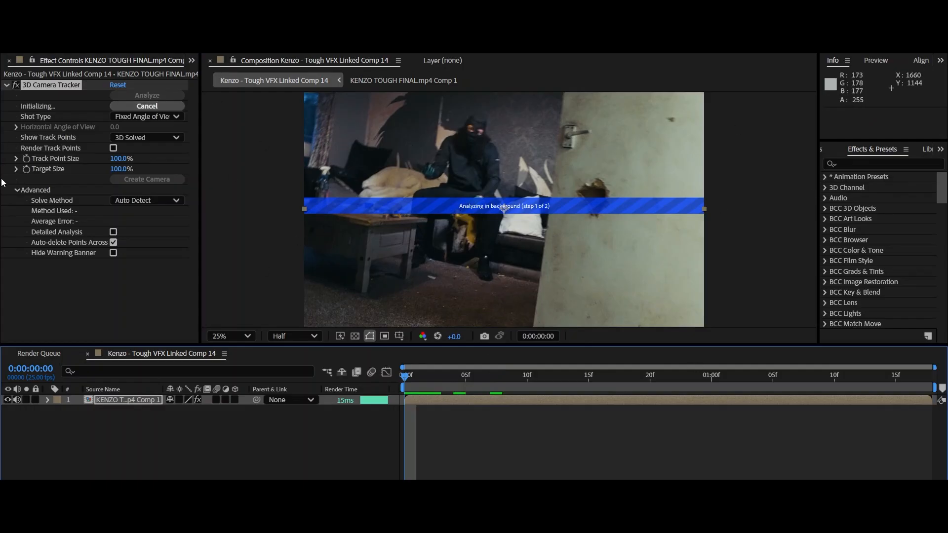
{"action": "left_click", "coordinate": [113, 231]}
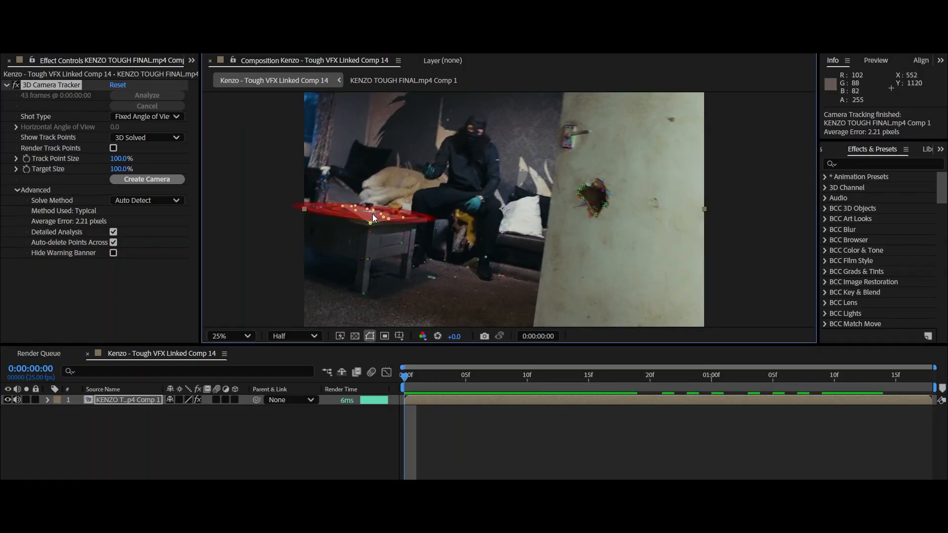
Create a solid and camera from the selected tabletop track points.
{"action": "right_click", "coordinate": [374, 218]}
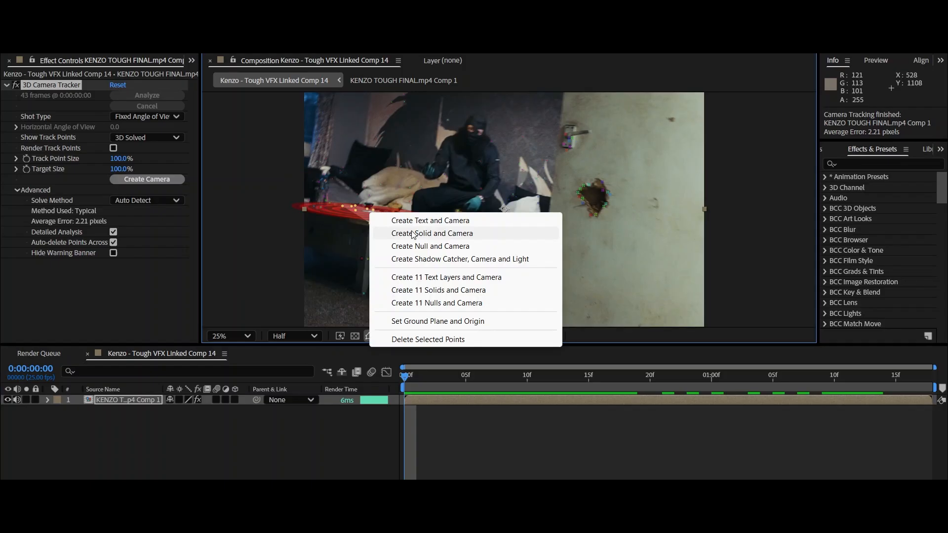
{"action": "left_click", "coordinate": [432, 233]}
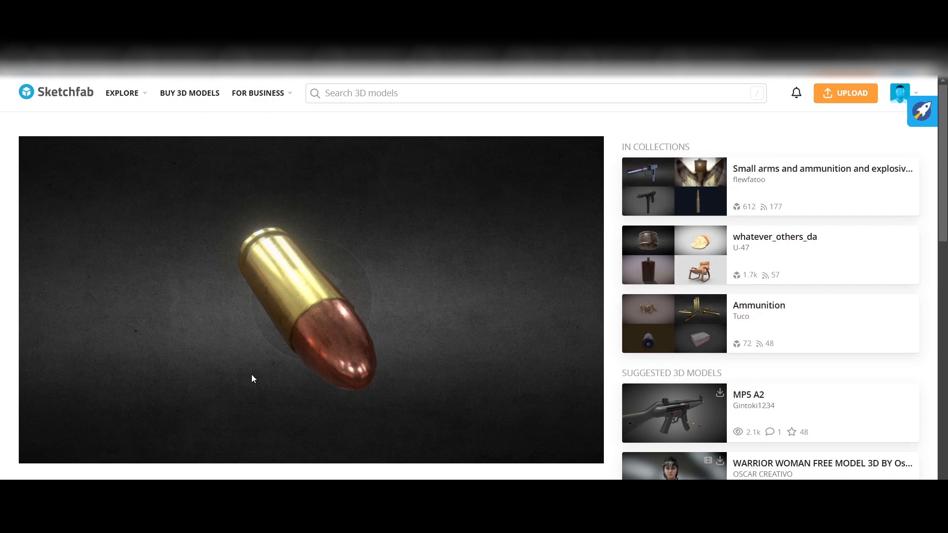
Inspect the 9mm Luger Ammo model in the viewer and bring up its Download dialog.
{"action": "left_click", "coordinate": [122, 93]}
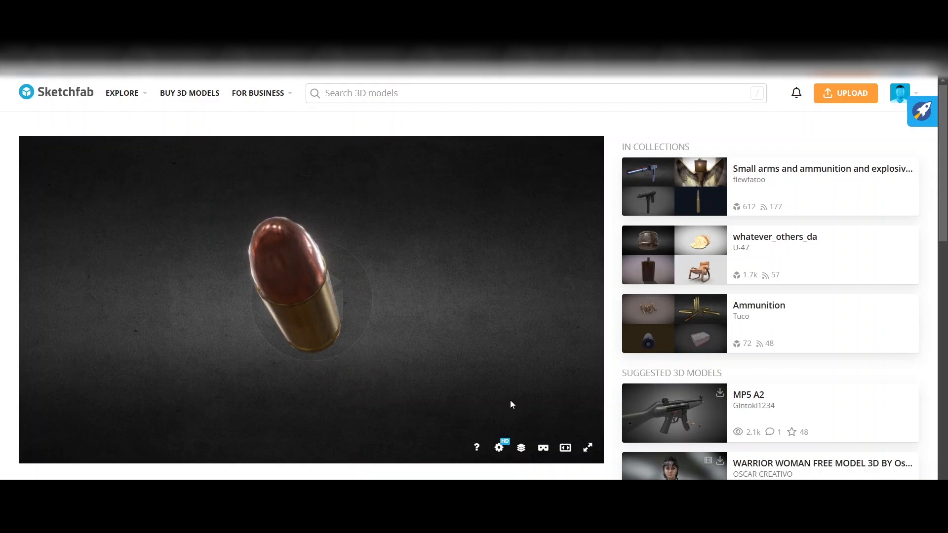
{"action": "scroll", "scroll_direction": "down", "scroll_amount": 3}
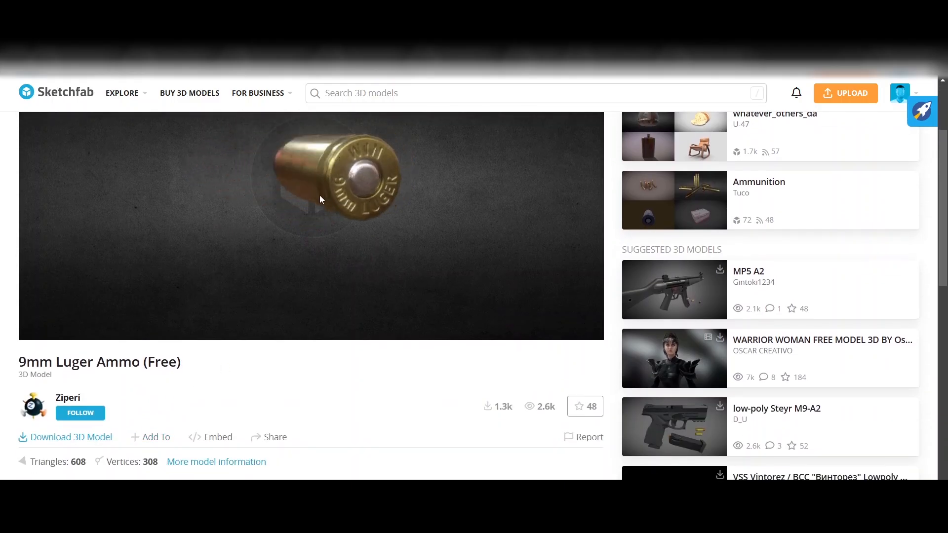
{"action": "scroll", "scroll_direction": "down", "scroll_amount": 3}
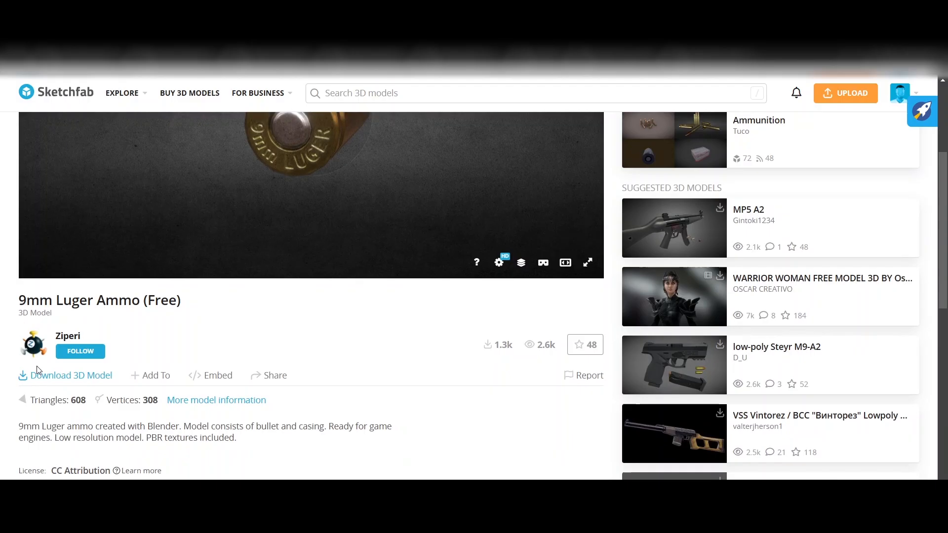
{"action": "left_click", "coordinate": [65, 376]}
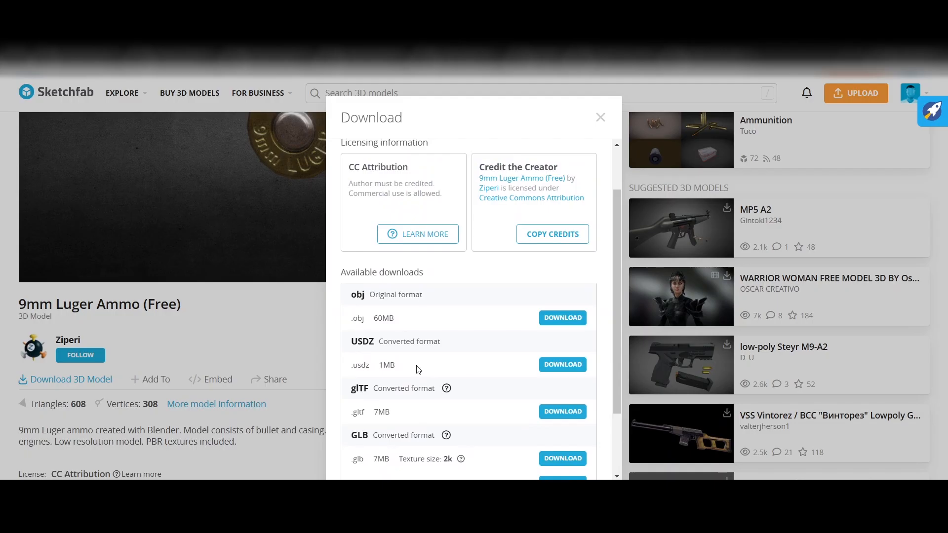
{"action": "mouse_move", "coordinate": [373, 304]}
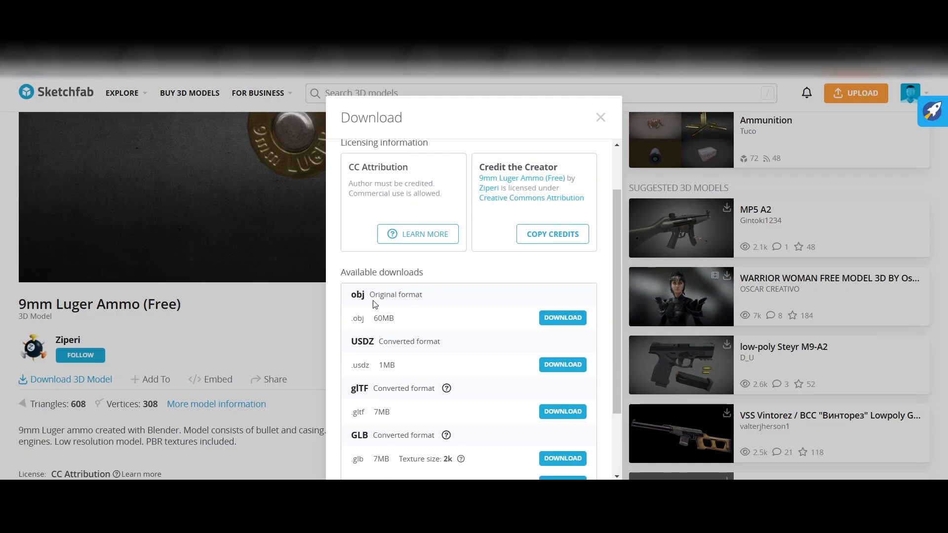
{"action": "mouse_move", "coordinate": [277, 308]}
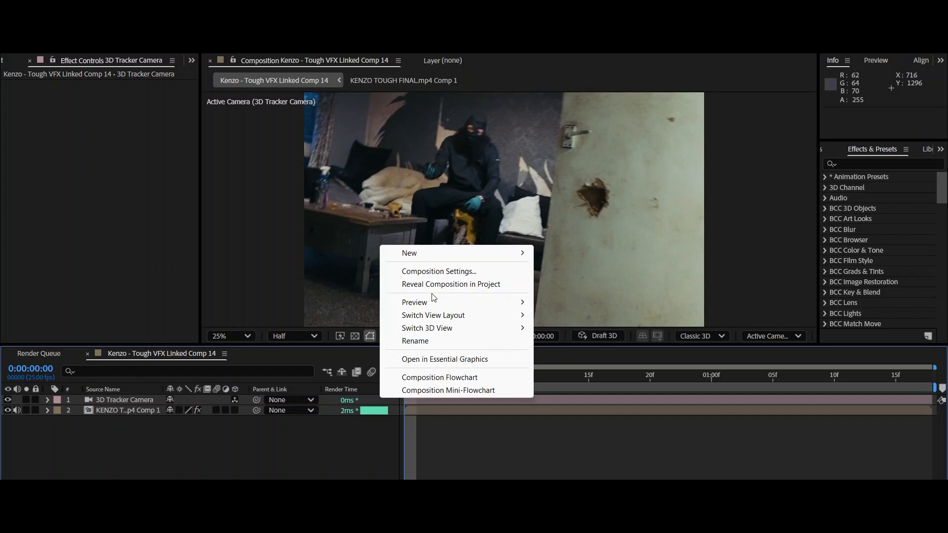
Add a new black solid layer to the tracked composition.
{"action": "left_click", "coordinate": [409, 253]}
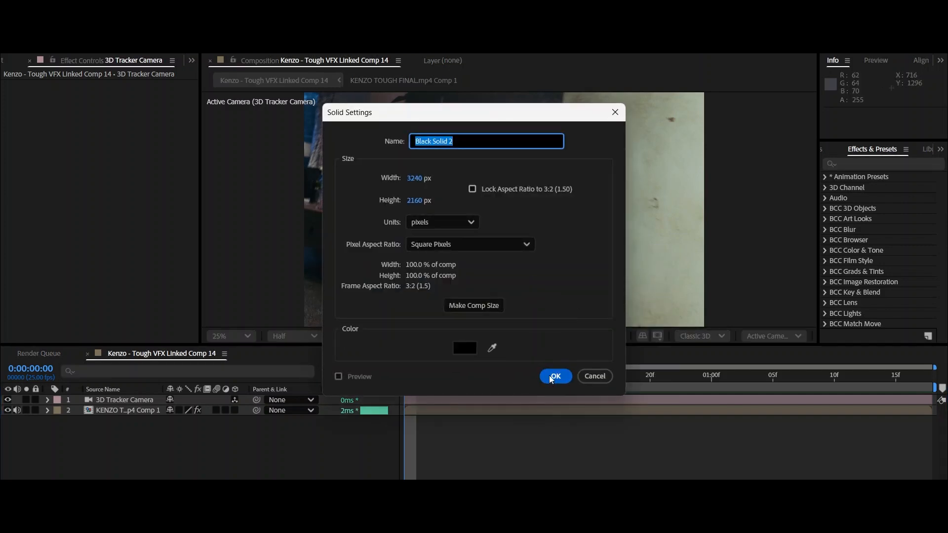
{"action": "left_click", "coordinate": [555, 377]}
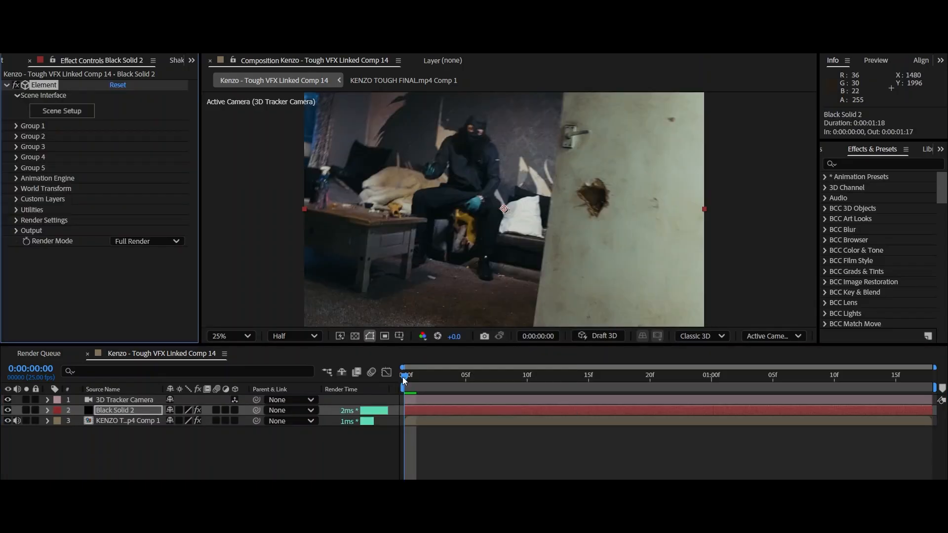
{"action": "left_click", "coordinate": [415, 376]}
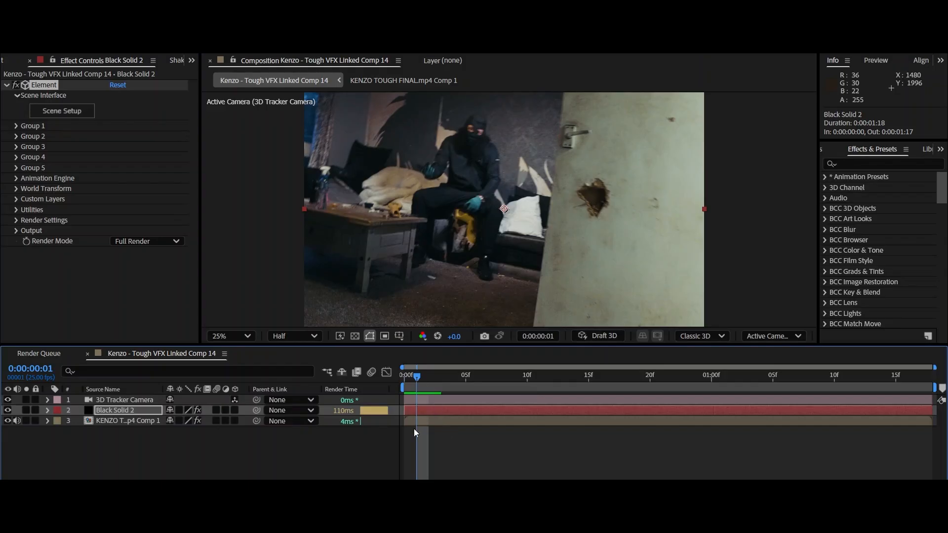
{"action": "mouse_move", "coordinate": [423, 380]}
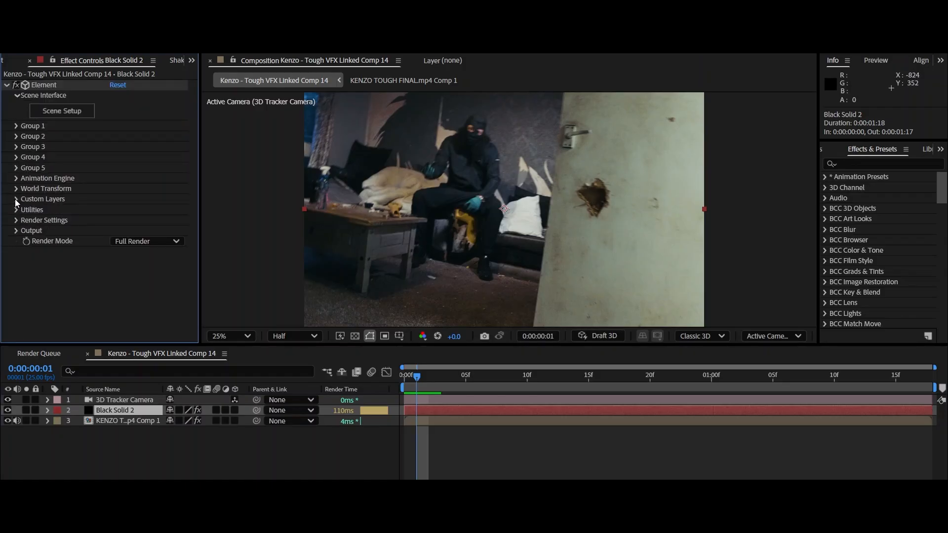
Apply Element to the solid and set a source for the first custom texture map.
{"action": "left_click", "coordinate": [16, 199]}
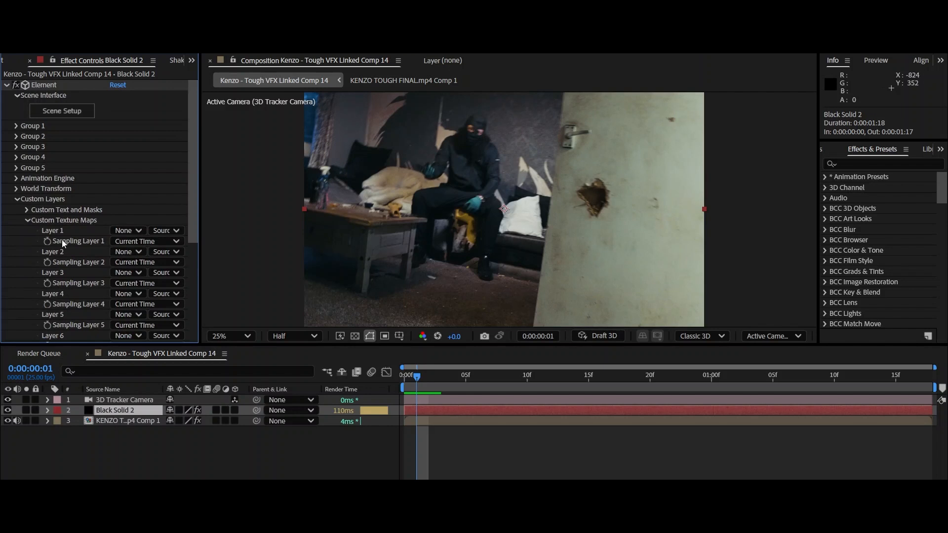
{"action": "left_click", "coordinate": [127, 231]}
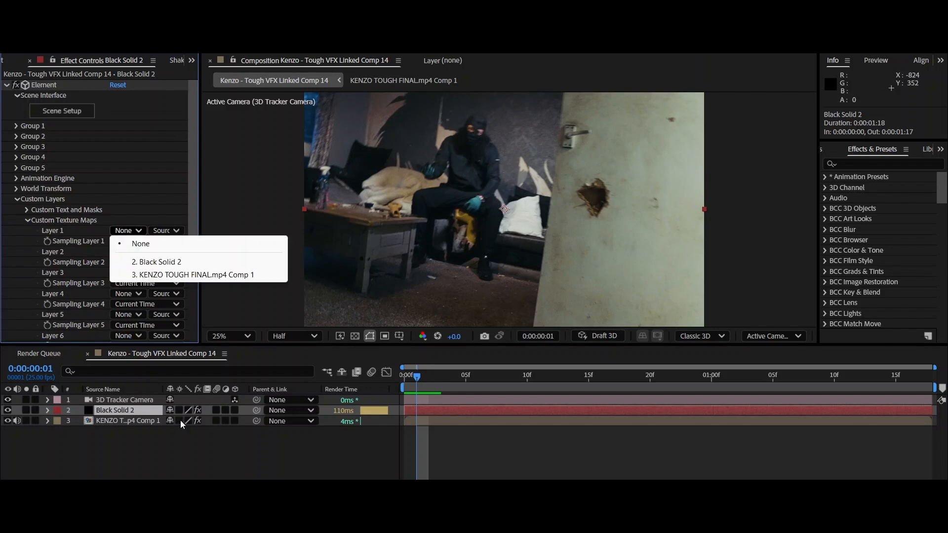
{"action": "left_click", "coordinate": [194, 274]}
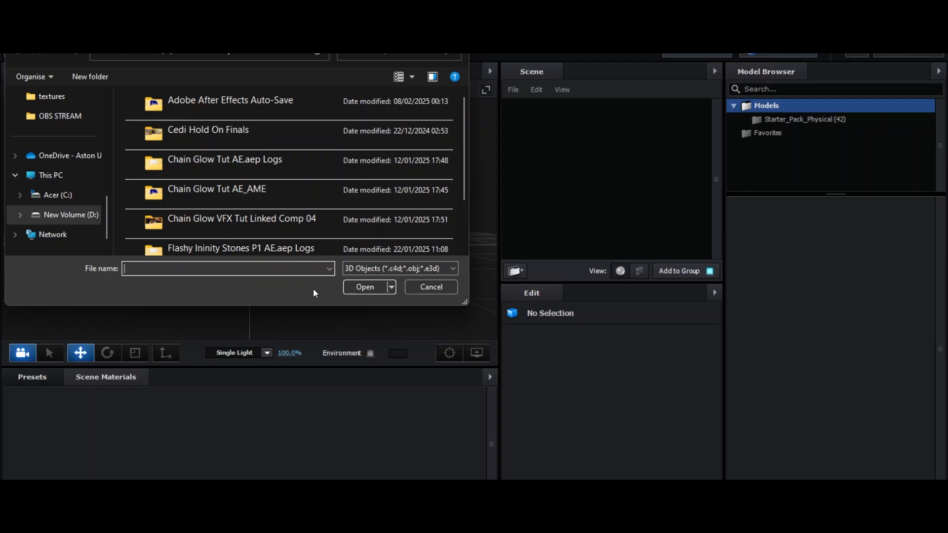
Import 9mm Luger.obj into the Element 3D scene with default import preferences.
{"action": "left_click", "coordinate": [364, 287]}
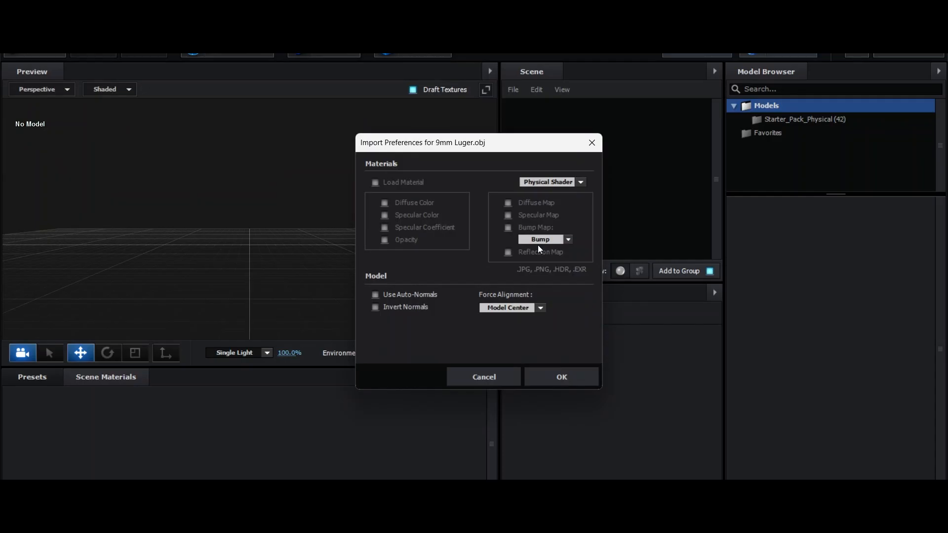
{"action": "mouse_move", "coordinate": [570, 374]}
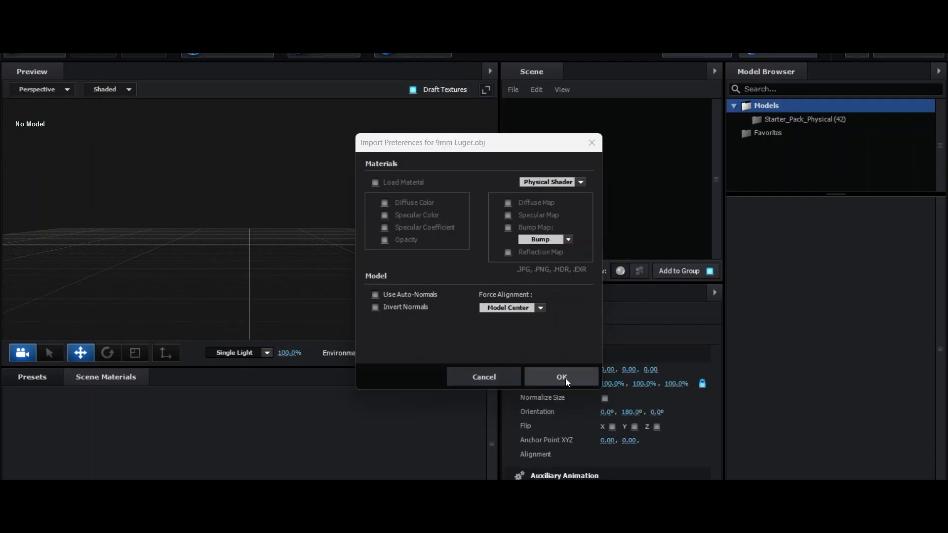
{"action": "left_click", "coordinate": [561, 377]}
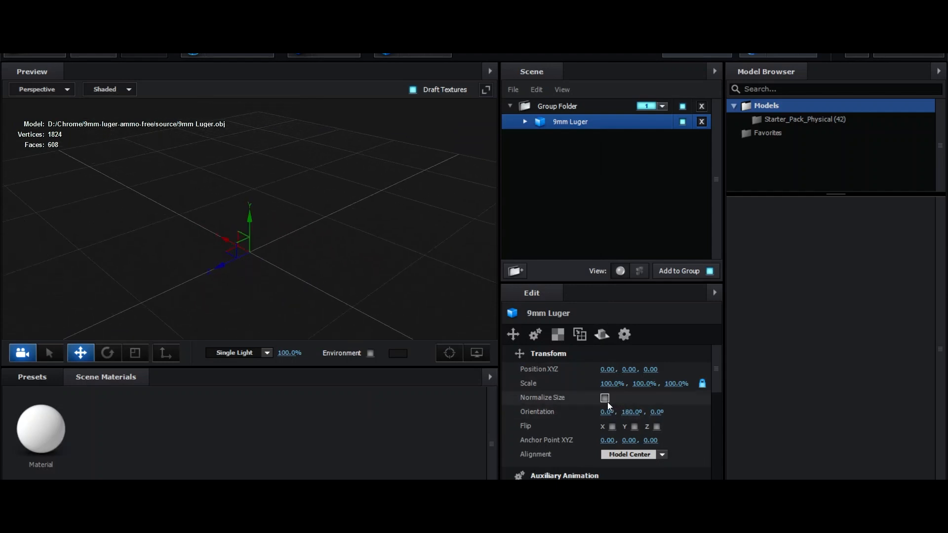
Normalize the 9mm Luger model's size and show its material's texture slots.
{"action": "left_click", "coordinate": [605, 398]}
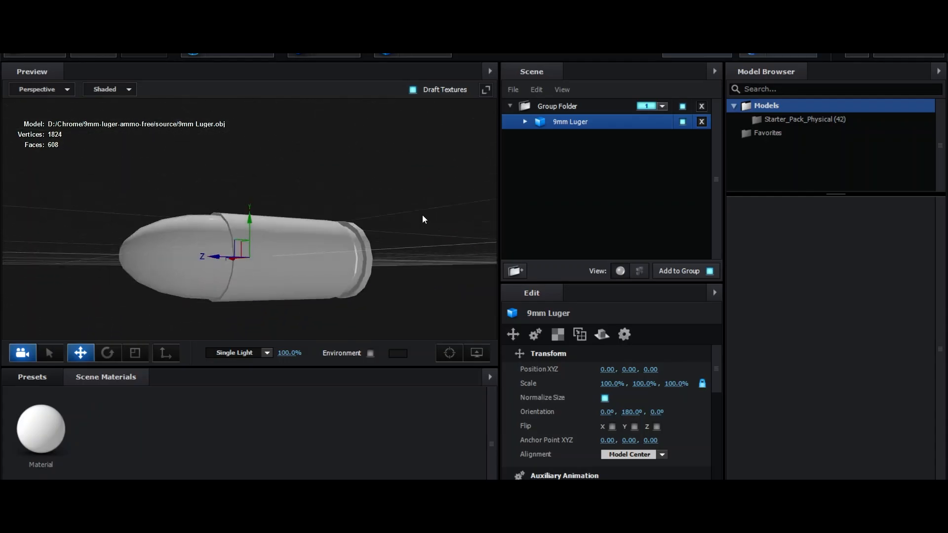
{"action": "left_click", "coordinate": [41, 434]}
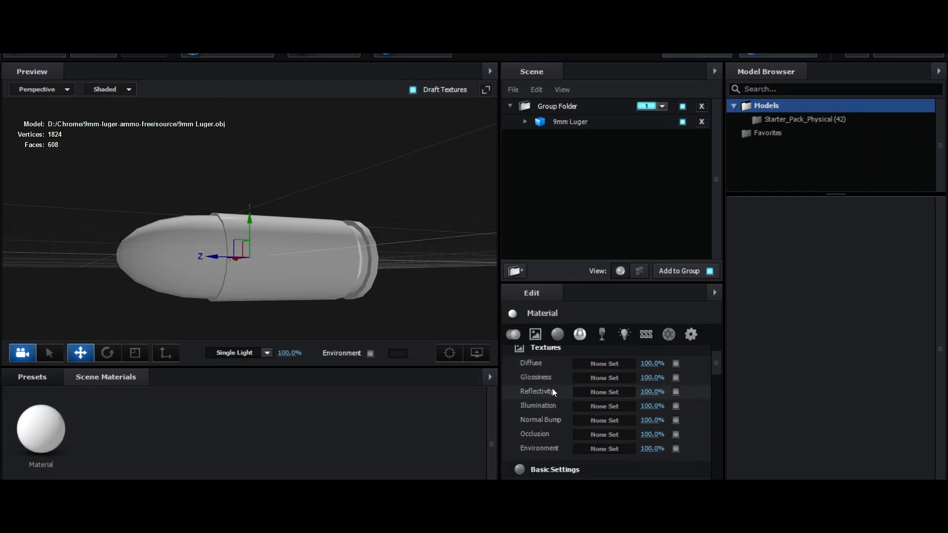
{"action": "left_click", "coordinate": [605, 364]}
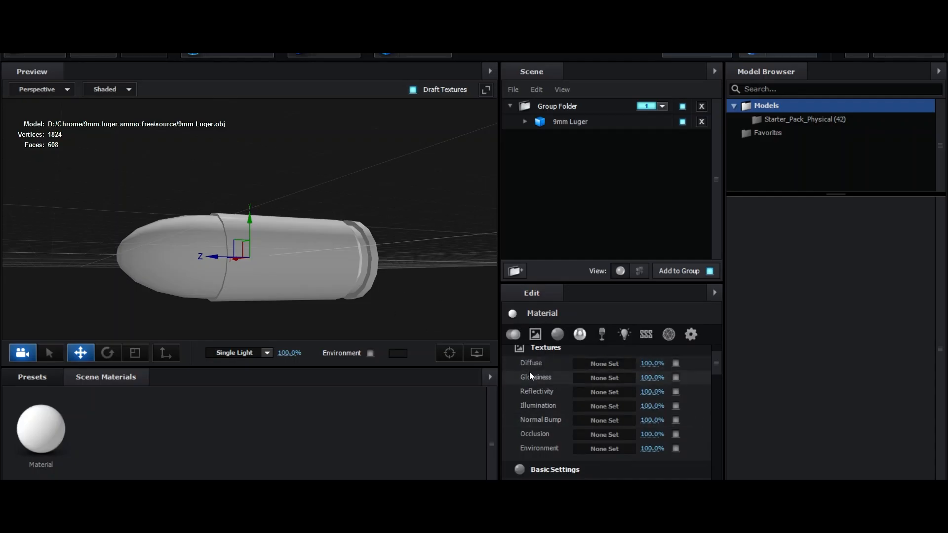
{"action": "mouse_move", "coordinate": [538, 370]}
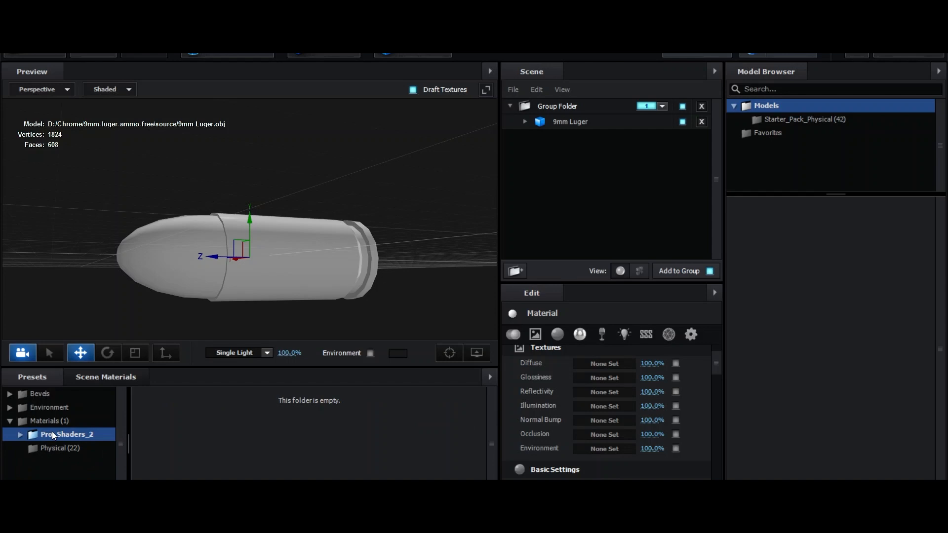
Apply the Physical Gold material preset to the bullet and orbit to check it.
{"action": "left_click", "coordinate": [21, 435]}
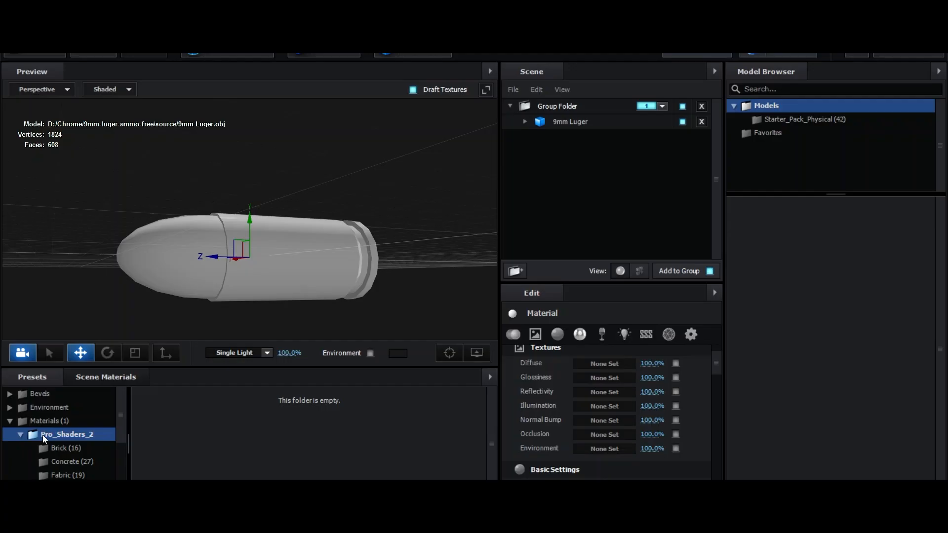
{"action": "left_click", "coordinate": [22, 435]}
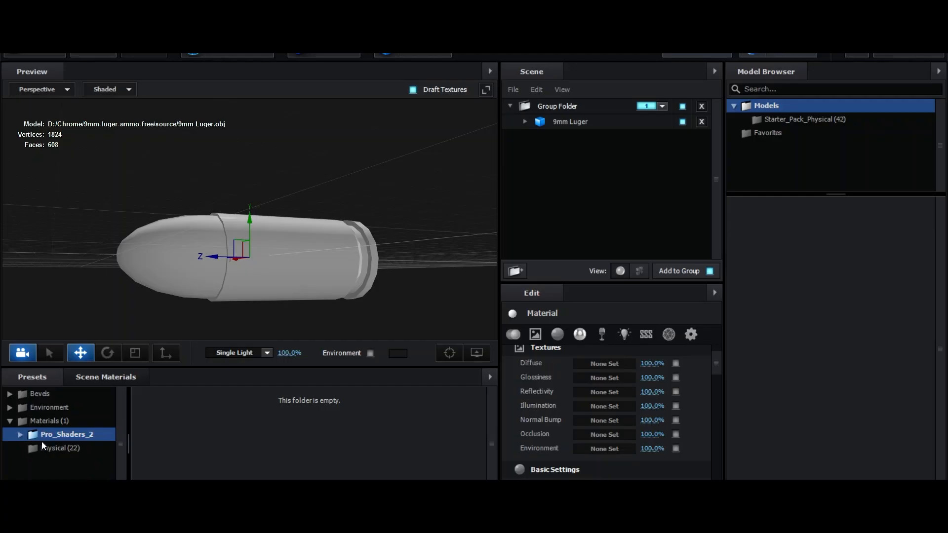
{"action": "left_click", "coordinate": [54, 449]}
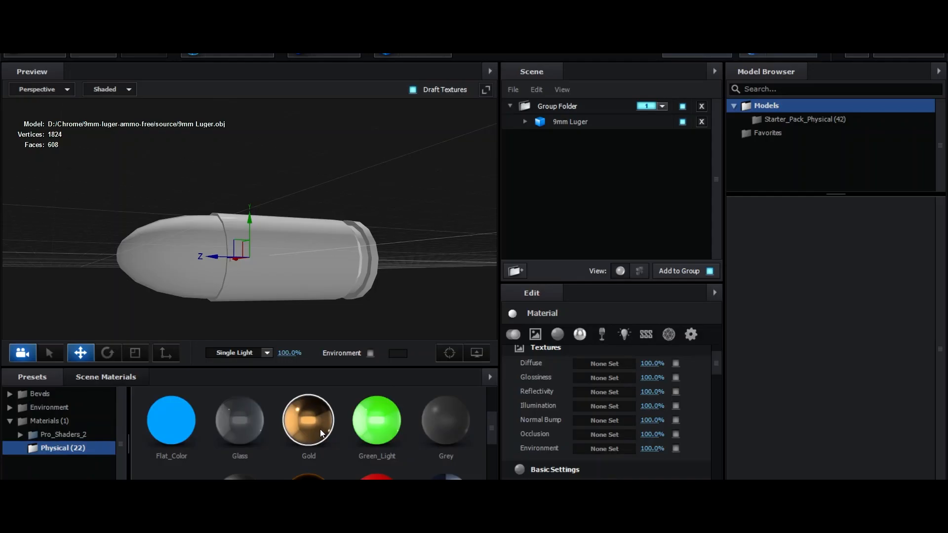
{"action": "left_click", "coordinate": [172, 421]}
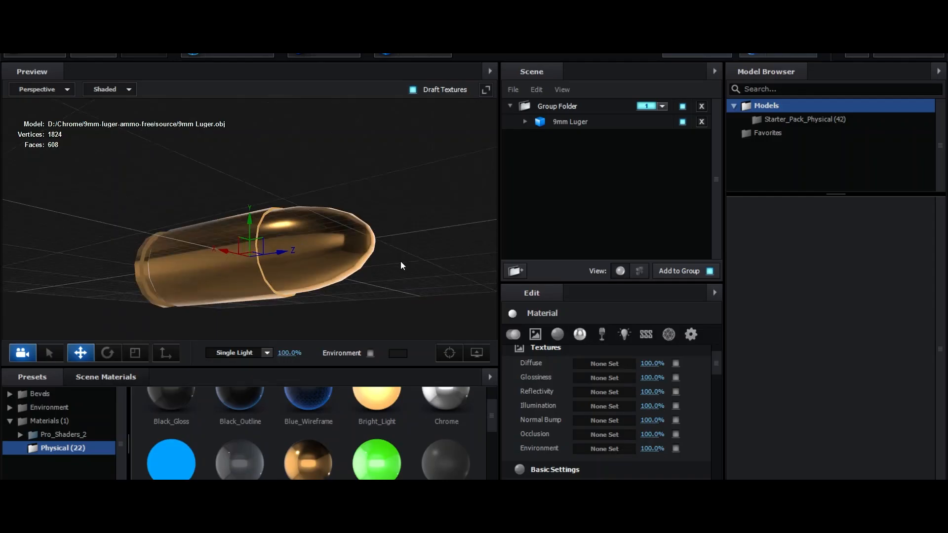
{"action": "left_click_drag", "start_coordinate": [402, 266], "coordinate": [355, 294]}
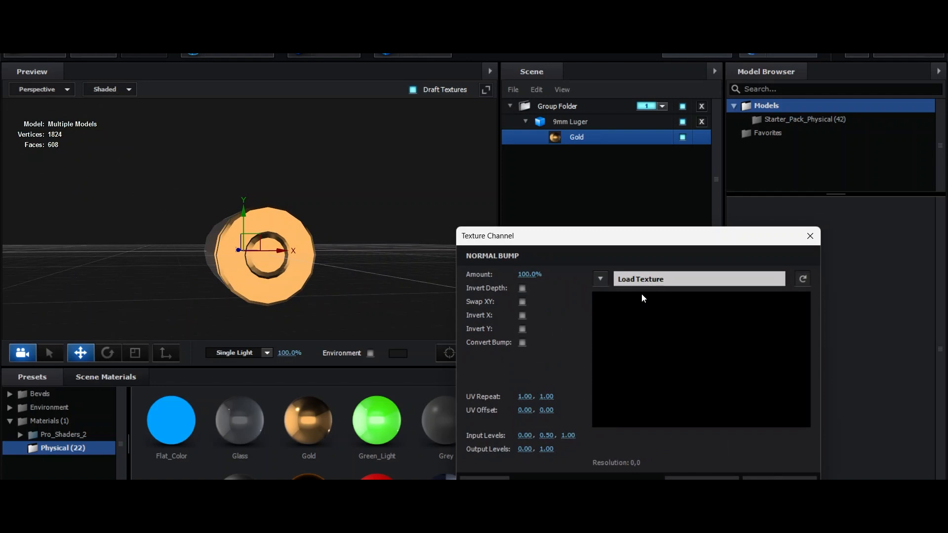
Load the 9mm_Luger_Normal image into the Normal Bump channel.
{"action": "left_click", "coordinate": [700, 278]}
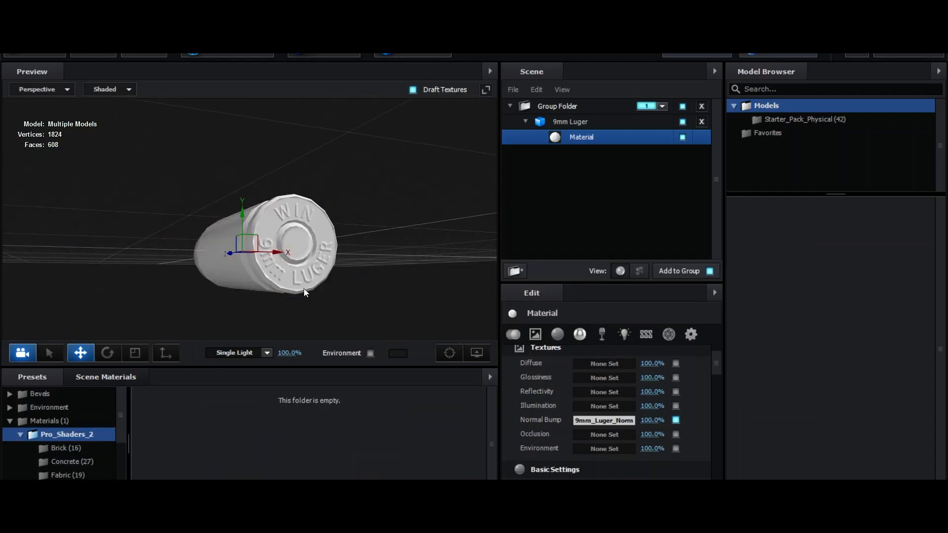
{"action": "left_click", "coordinate": [60, 459]}
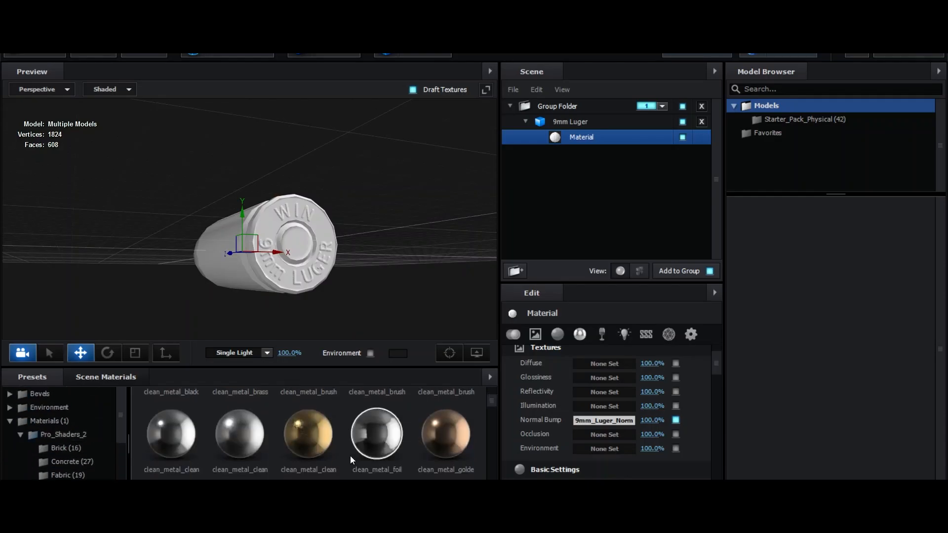
Apply metal_gold_dirty, reload 9mm_Luger_Normal.png into Normal Bump and raise its amount to 98%.
{"action": "scroll", "scroll_direction": "down", "scroll_amount": 3}
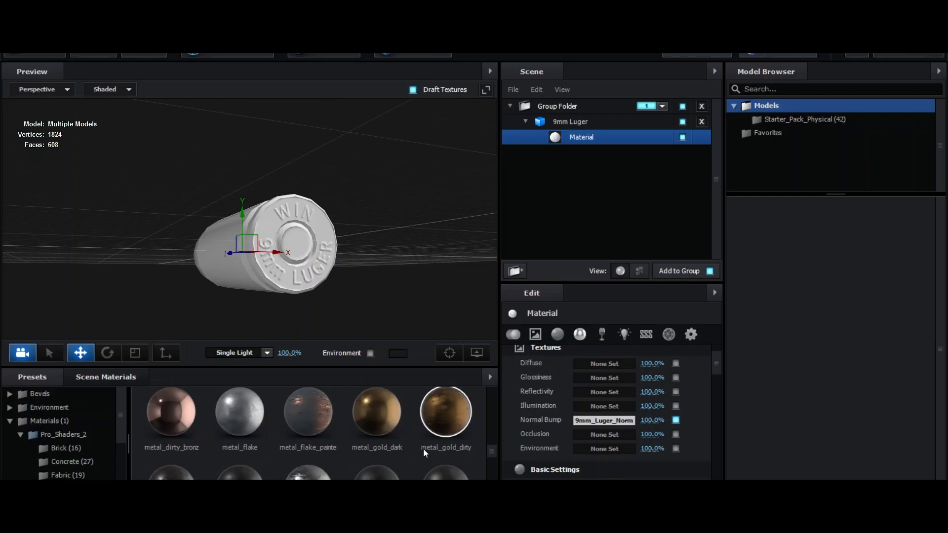
{"action": "double_click", "coordinate": [445, 413]}
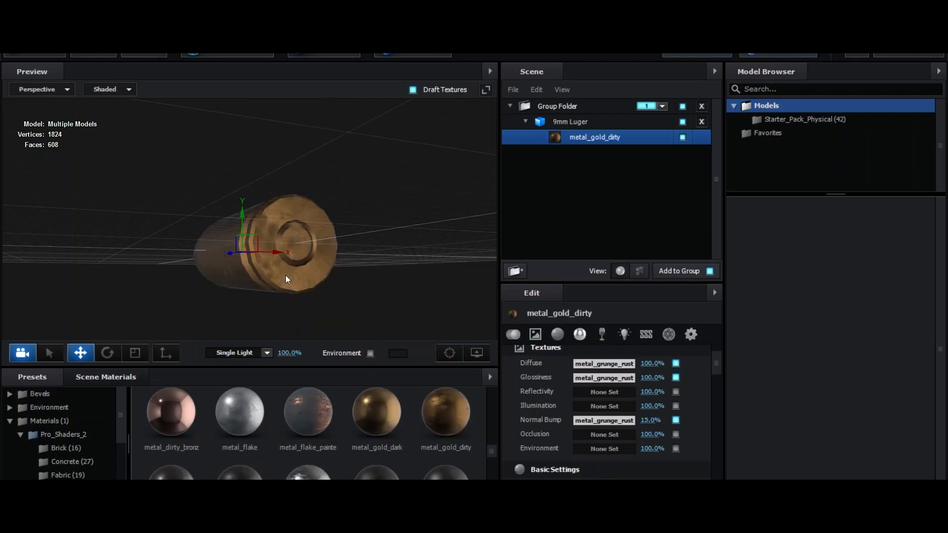
{"action": "left_click", "coordinate": [604, 420]}
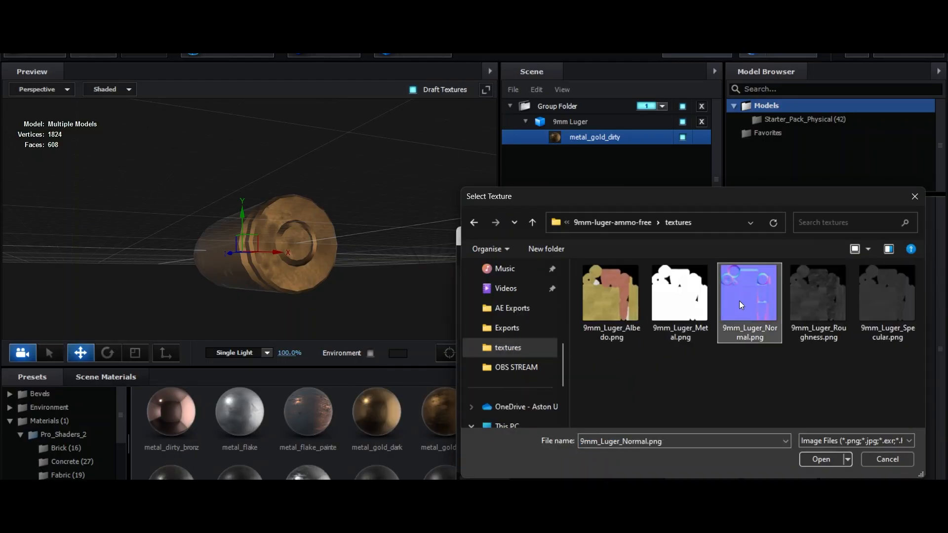
{"action": "left_click", "coordinate": [822, 459]}
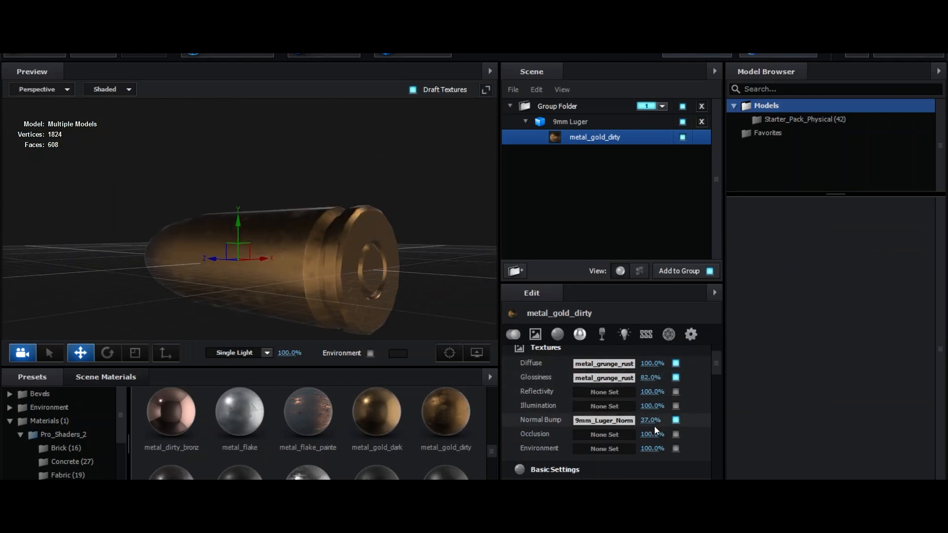
{"action": "left_click_drag", "start_coordinate": [651, 420], "coordinate": [677, 420]}
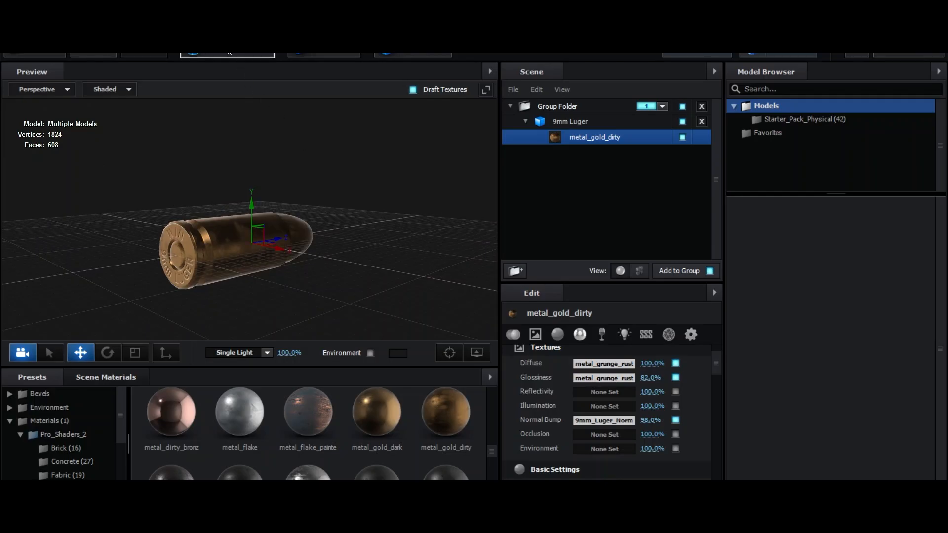
Set Custom Layer 1 (the Kenzo footage) as the Environment map and return to the composition.
{"action": "left_click", "coordinate": [441, 178]}
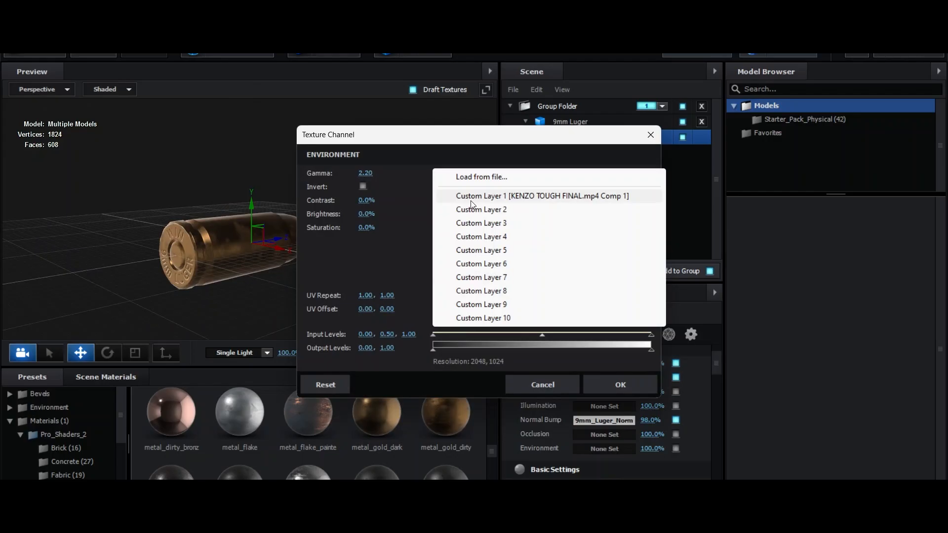
{"action": "left_click", "coordinate": [541, 196]}
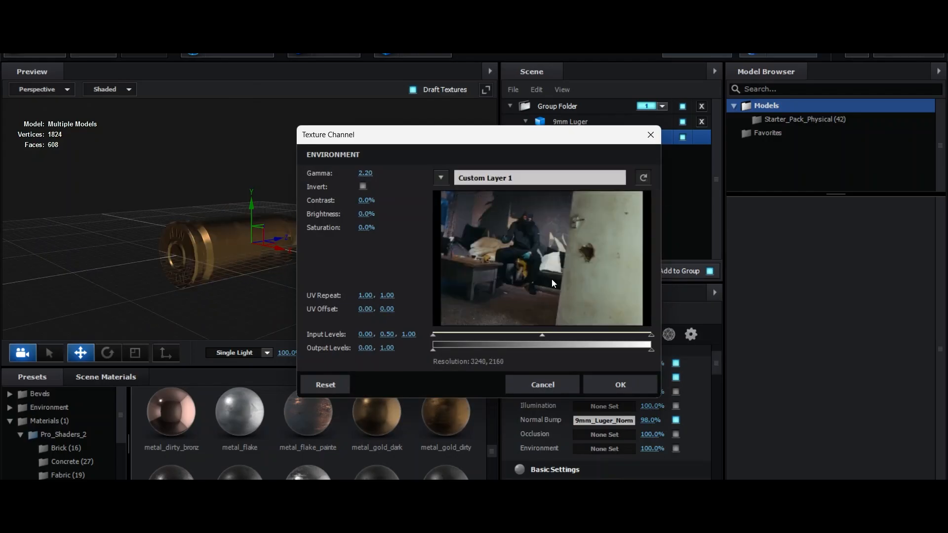
{"action": "mouse_move", "coordinate": [464, 272]}
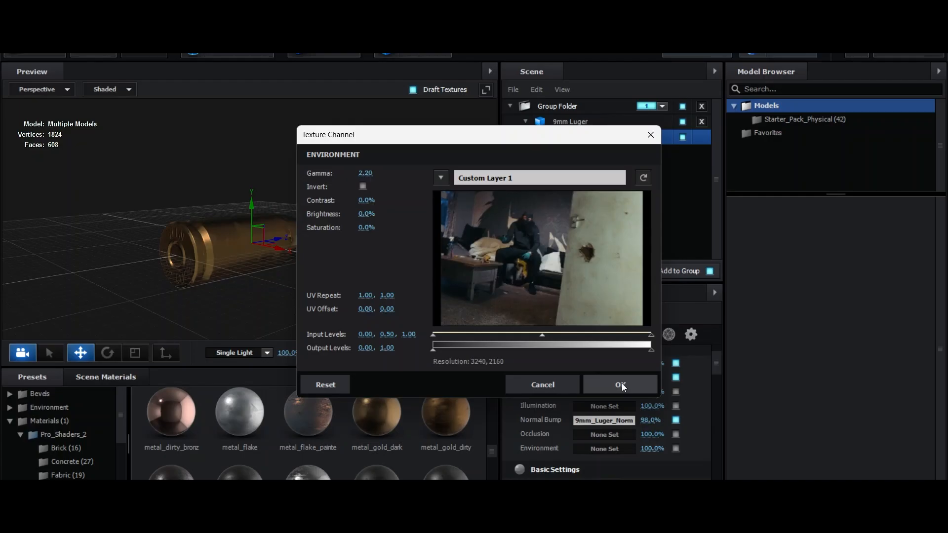
{"action": "left_click", "coordinate": [620, 384]}
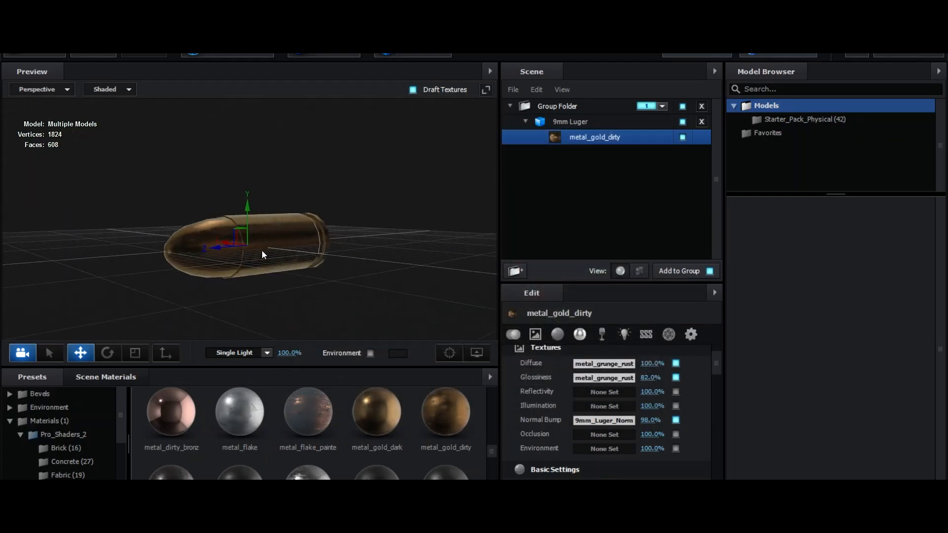
{"action": "left_click_drag", "start_coordinate": [263, 254], "coordinate": [289, 301]}
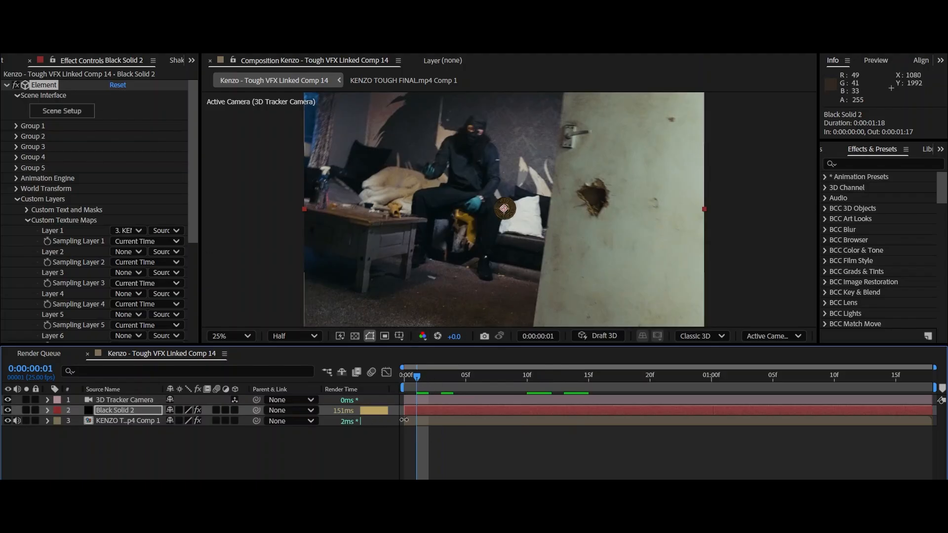
Scrub and play the timeline to check the gold bullet sitting in the tracked Kenzo footage.
{"action": "left_click", "coordinate": [428, 377]}
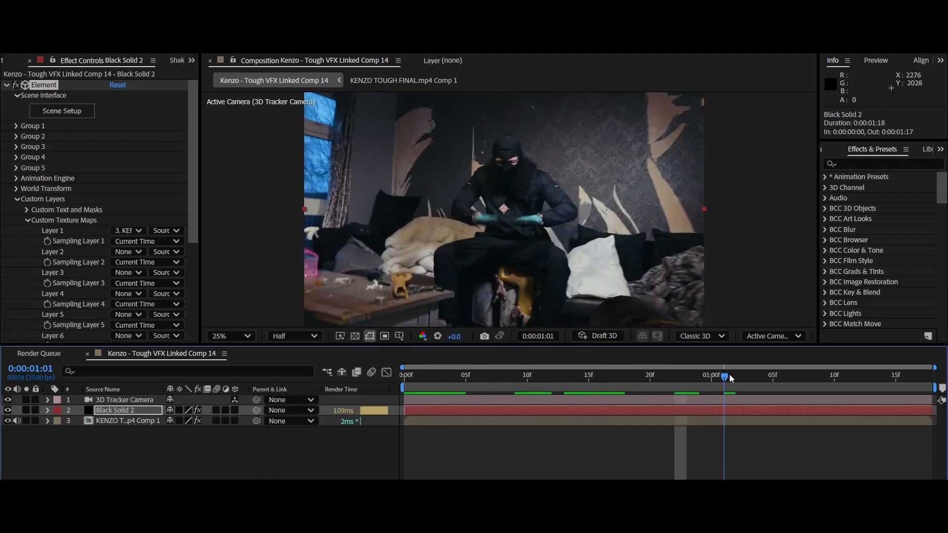
{"action": "mouse_move", "coordinate": [689, 383]}
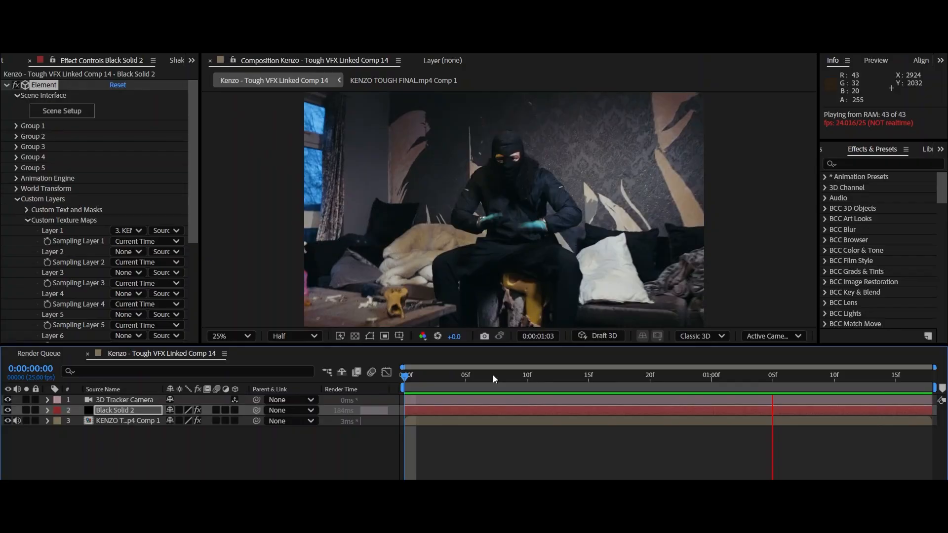
{"action": "left_click", "coordinate": [427, 376]}
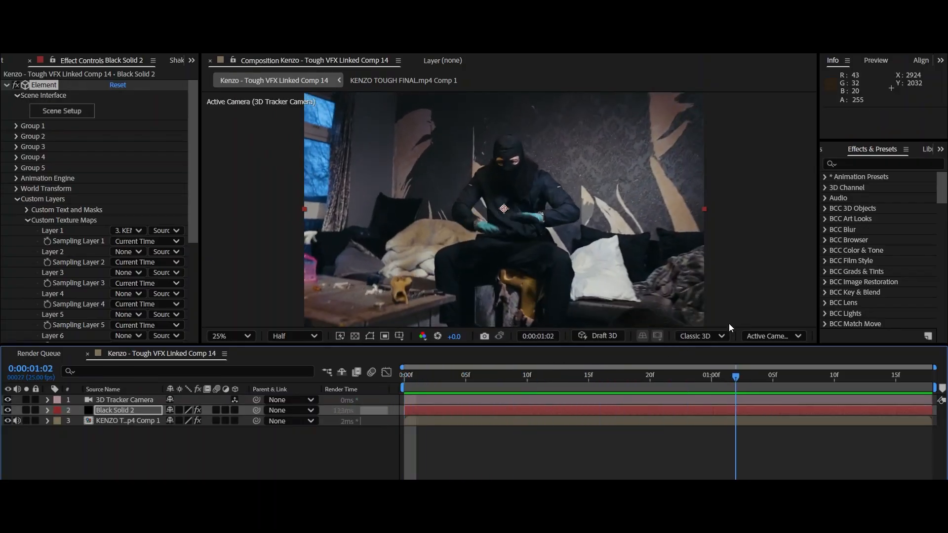
{"action": "left_click", "coordinate": [500, 386]}
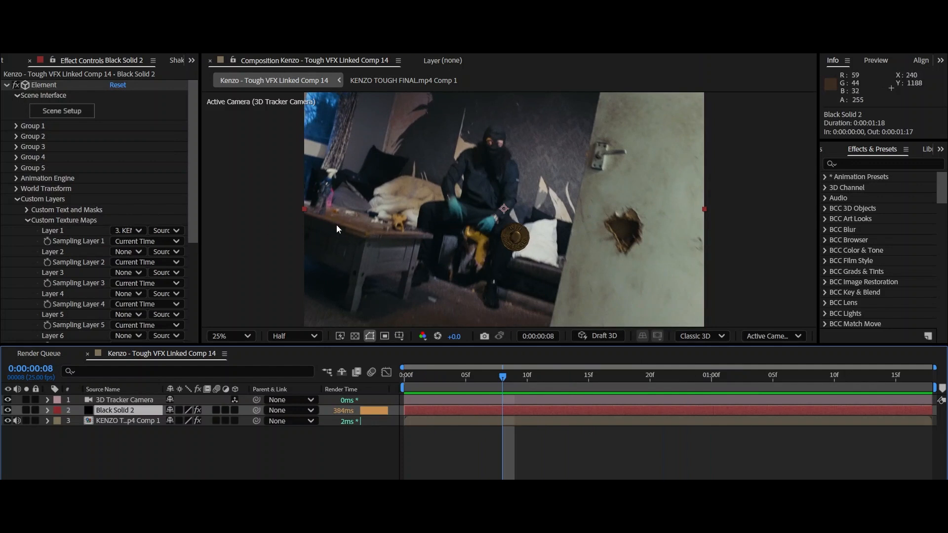
{"action": "mouse_move", "coordinate": [541, 277]}
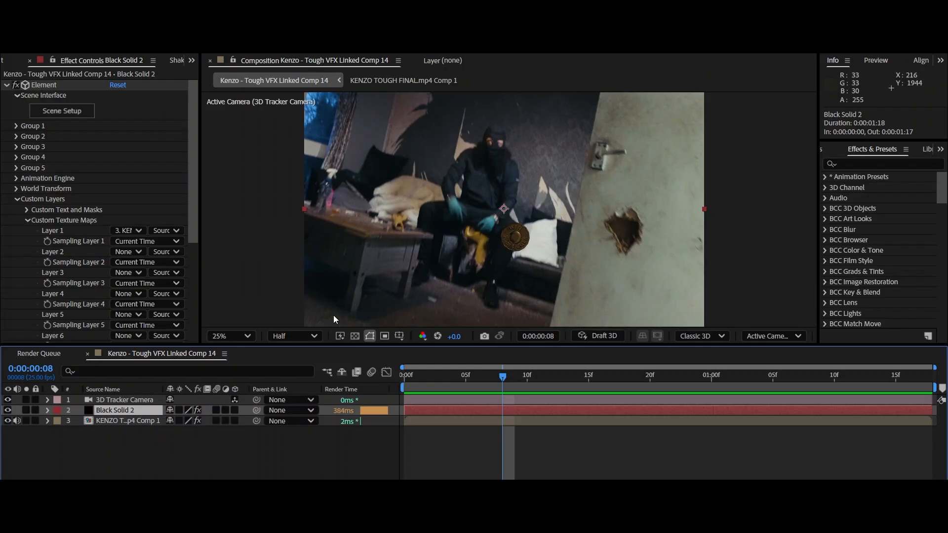
{"action": "left_click", "coordinate": [405, 376]}
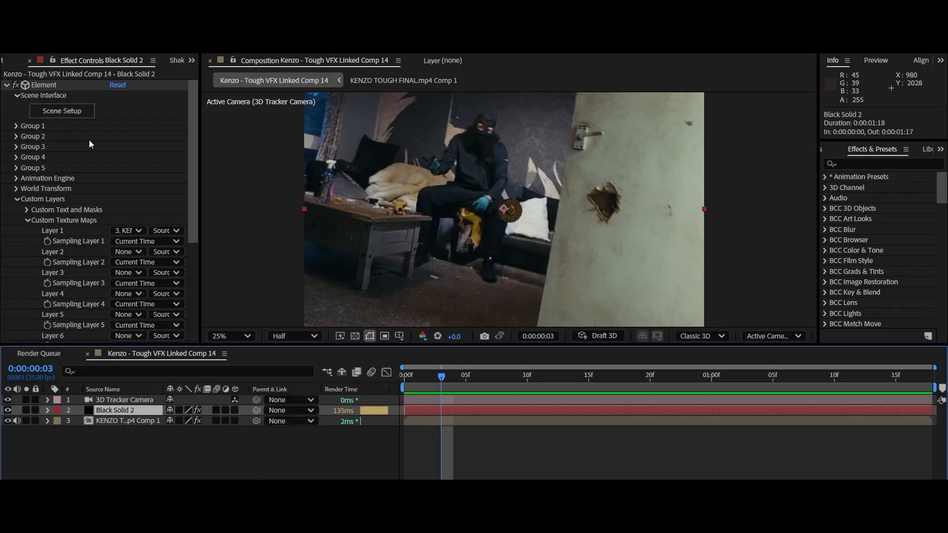
Adjust Particle Replicator Position XY and Z so the bullet floats left, higher and nearer the camera.
{"action": "left_click", "coordinate": [16, 126]}
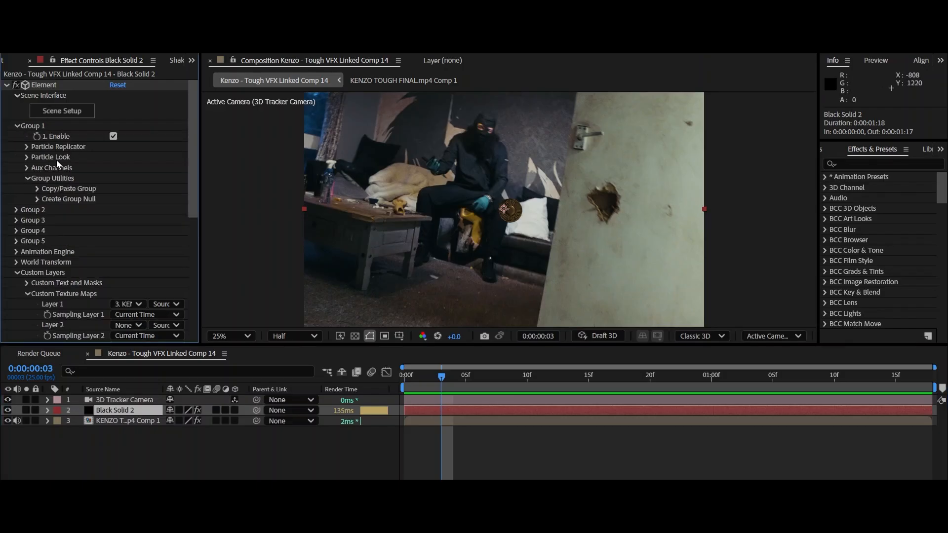
{"action": "left_click", "coordinate": [28, 146]}
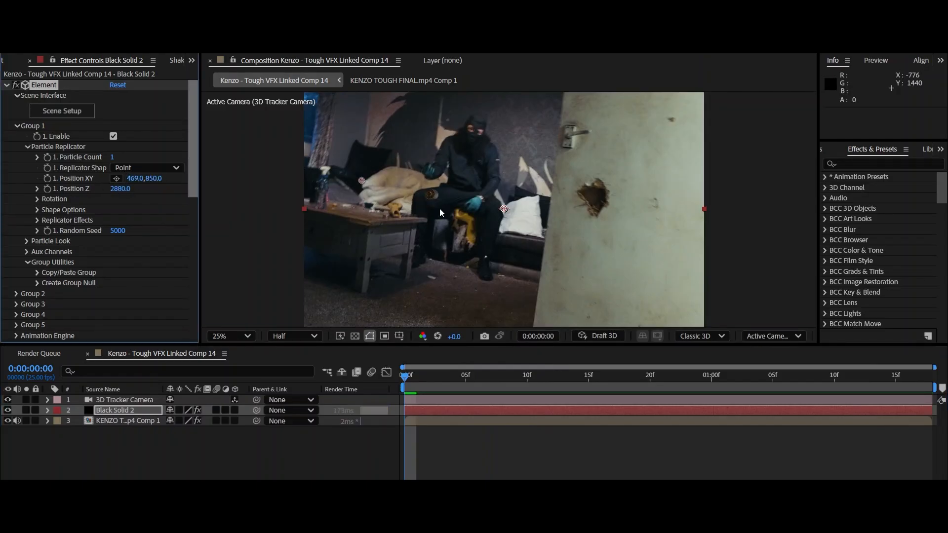
{"action": "left_click_drag", "start_coordinate": [361, 179], "coordinate": [319, 180]}
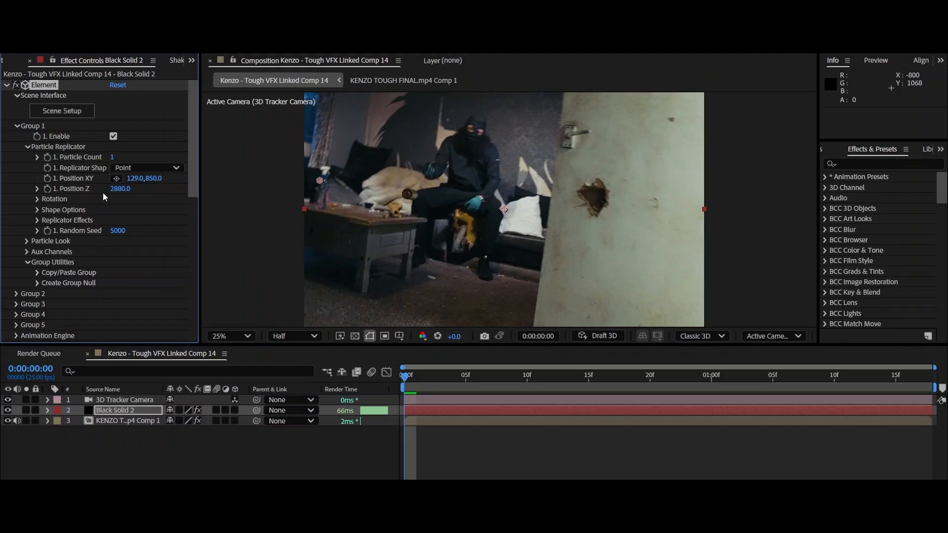
{"action": "left_click_drag", "start_coordinate": [144, 177], "coordinate": [120, 175]}
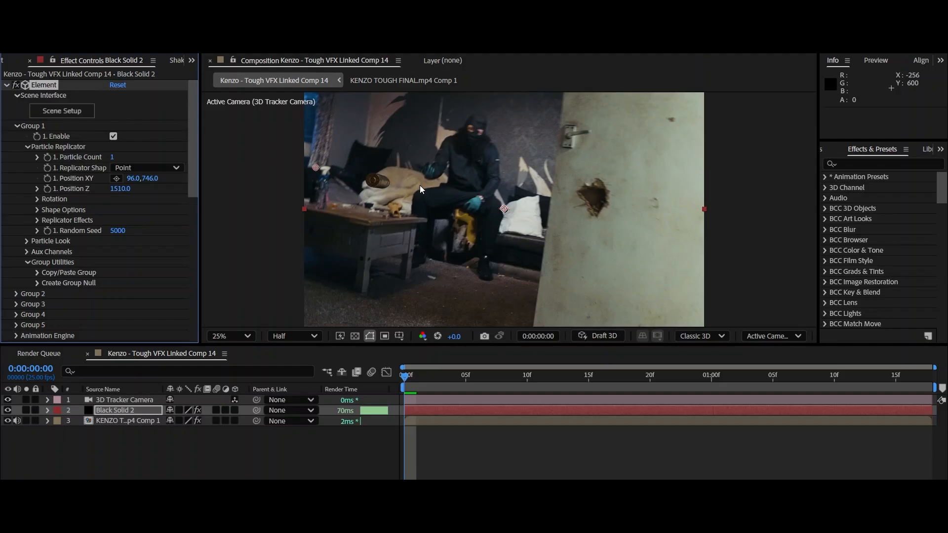
{"action": "mouse_move", "coordinate": [70, 113]}
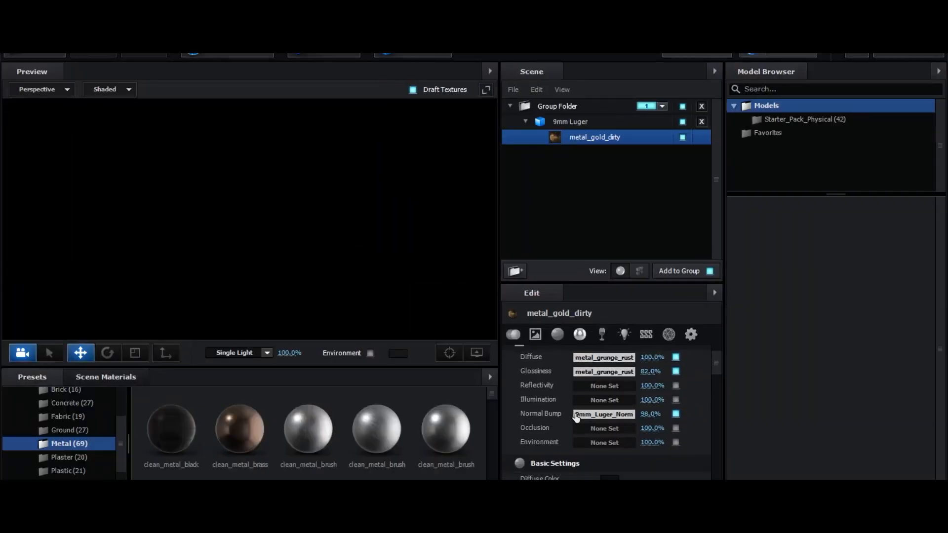
{"action": "left_click", "coordinate": [571, 121]}
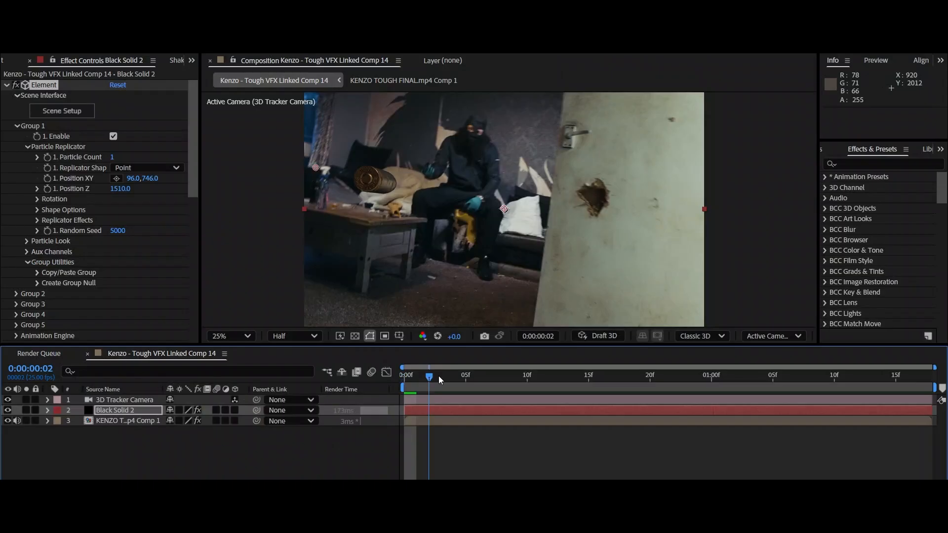
Scrub through the shot to check the bullet's placement and return to frame 0.
{"action": "left_click_drag", "start_coordinate": [430, 376], "coordinate": [636, 377]}
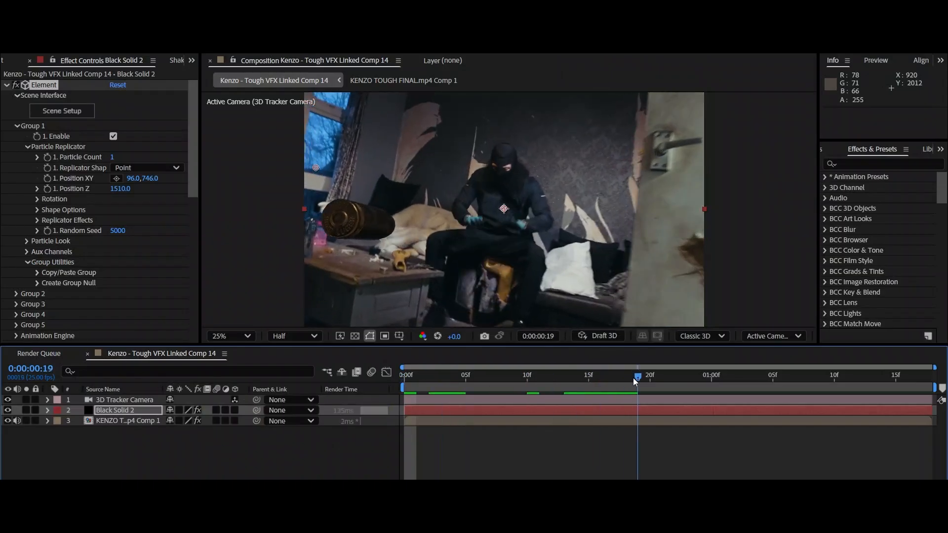
{"action": "left_click", "coordinate": [540, 379]}
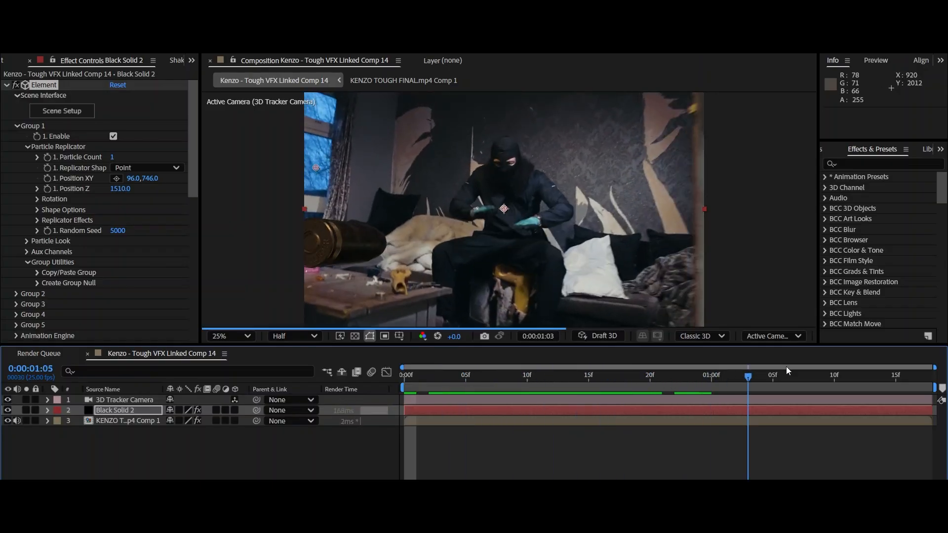
{"action": "left_click", "coordinate": [551, 375]}
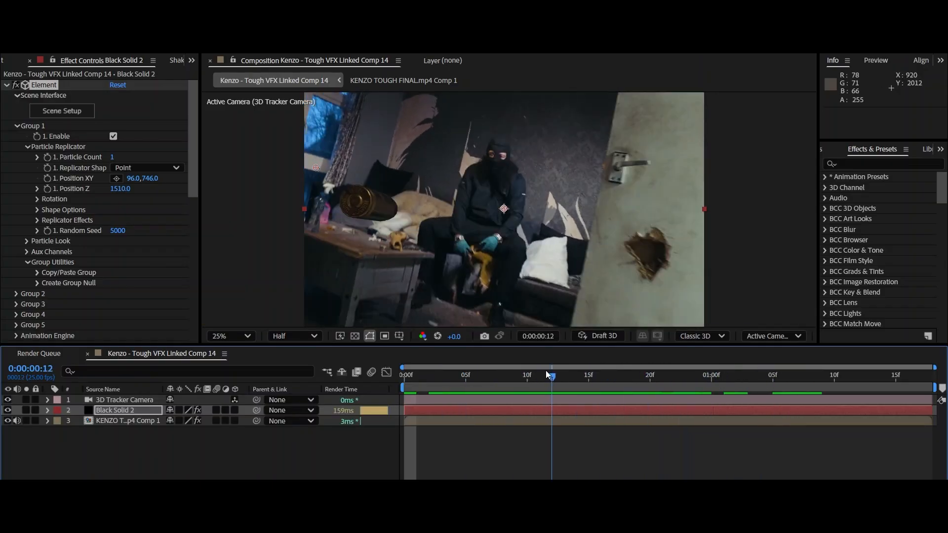
{"action": "left_click_drag", "start_coordinate": [549, 376], "coordinate": [404, 375]}
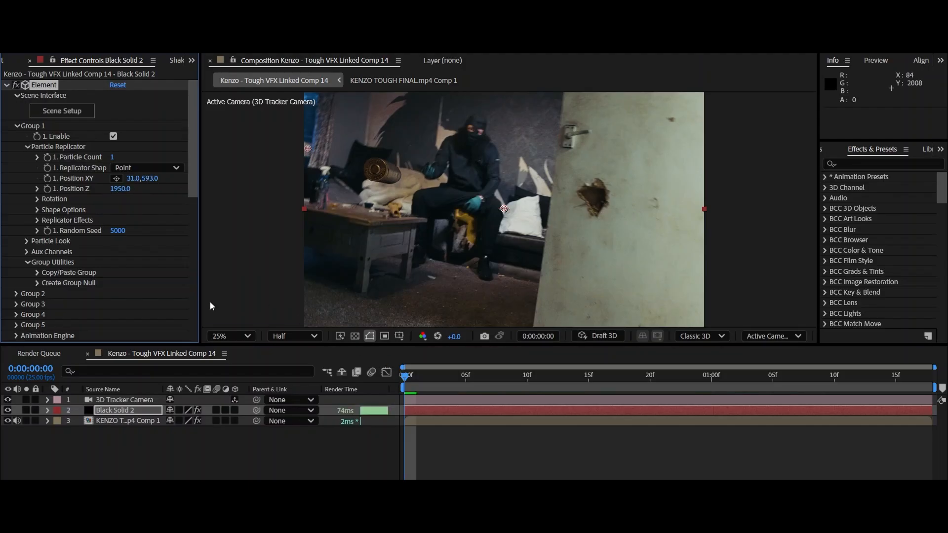
{"action": "mouse_move", "coordinate": [183, 222]}
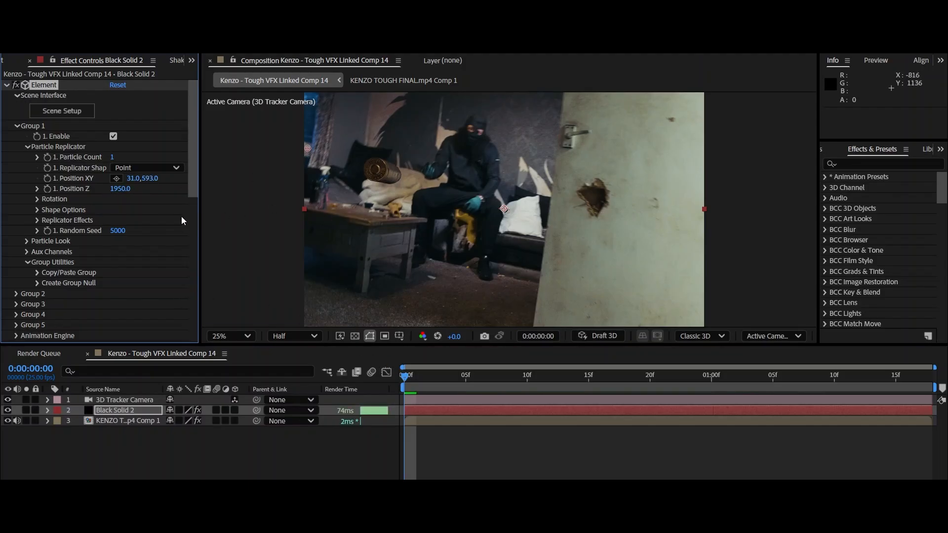
Set the bullet's starting X, Y and Z rotation in Particle Replicator > Rotation.
{"action": "left_click", "coordinate": [36, 199]}
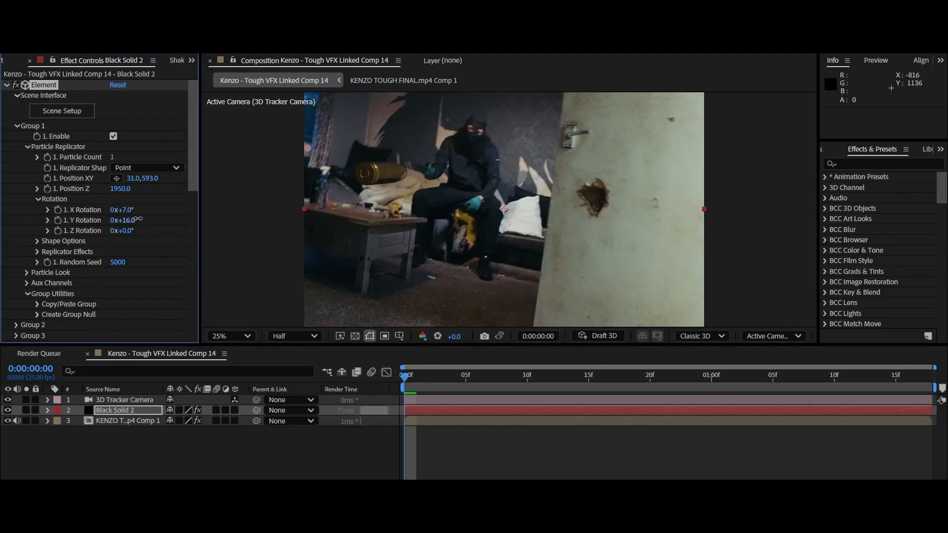
{"action": "left_click_drag", "start_coordinate": [125, 220], "coordinate": [115, 227]}
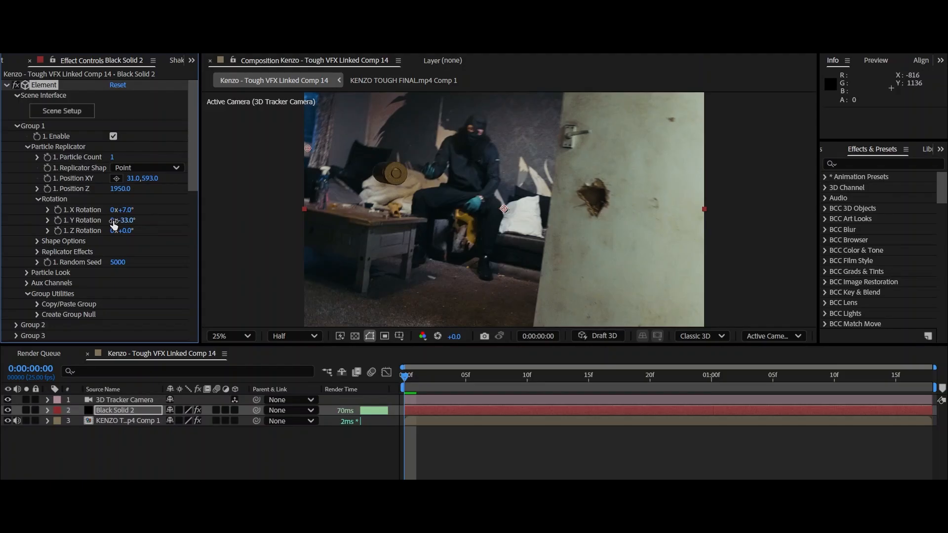
{"action": "left_click_drag", "start_coordinate": [123, 209], "coordinate": [131, 210]}
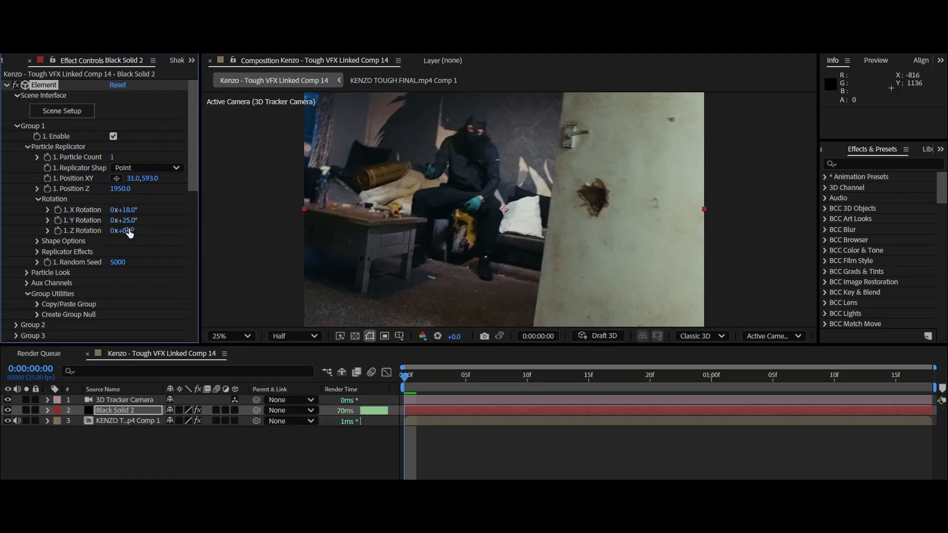
{"action": "left_click_drag", "start_coordinate": [120, 230], "coordinate": [127, 227]}
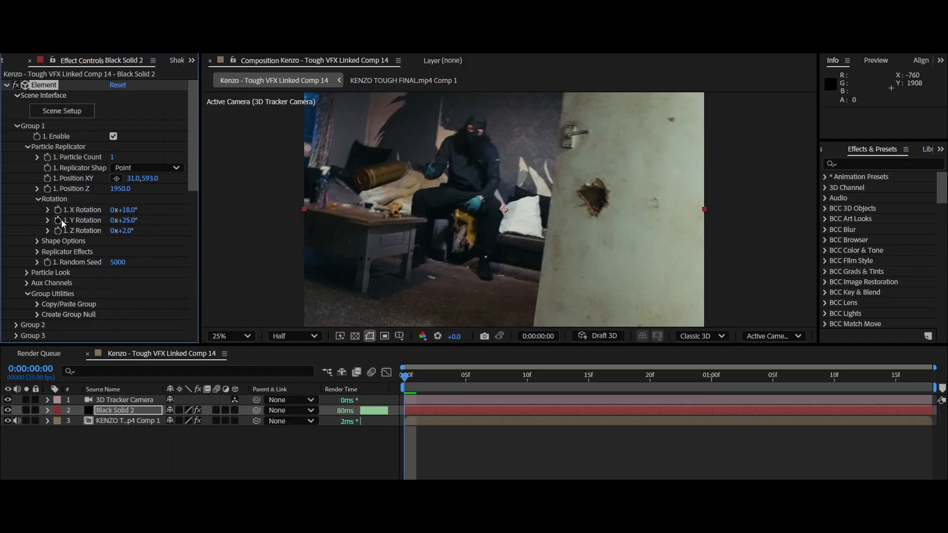
Keyframe the rotation, set new end-of-shot values and check the spin mid-shot.
{"action": "left_click", "coordinate": [588, 376]}
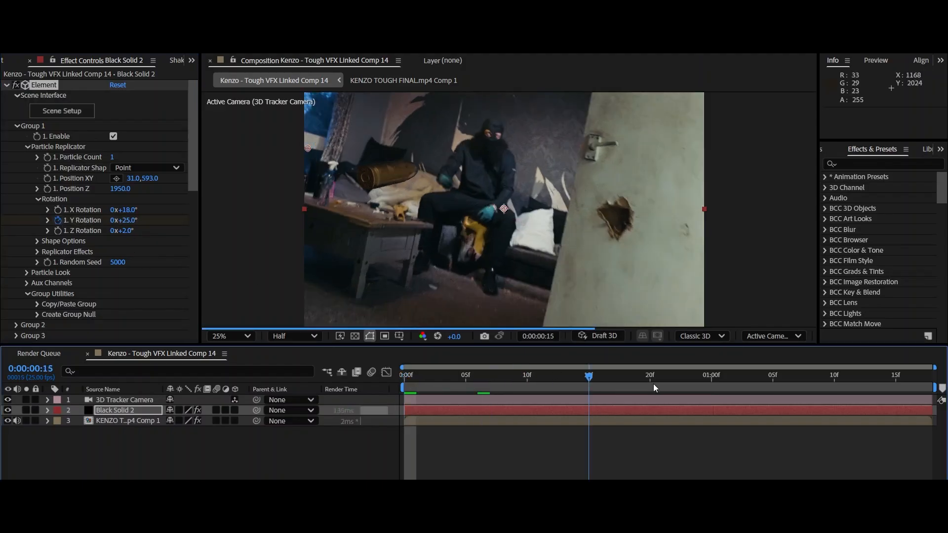
{"action": "left_click", "coordinate": [919, 390]}
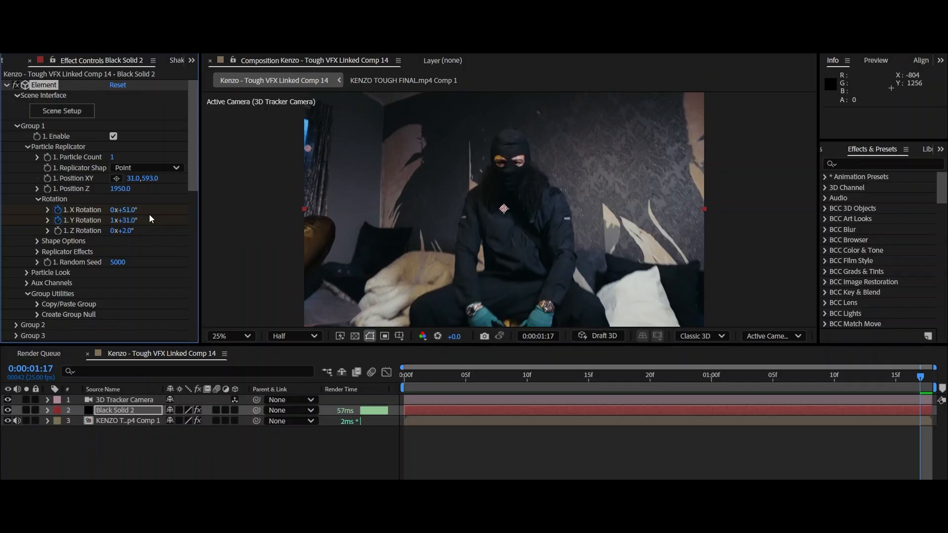
{"action": "left_click", "coordinate": [822, 377]}
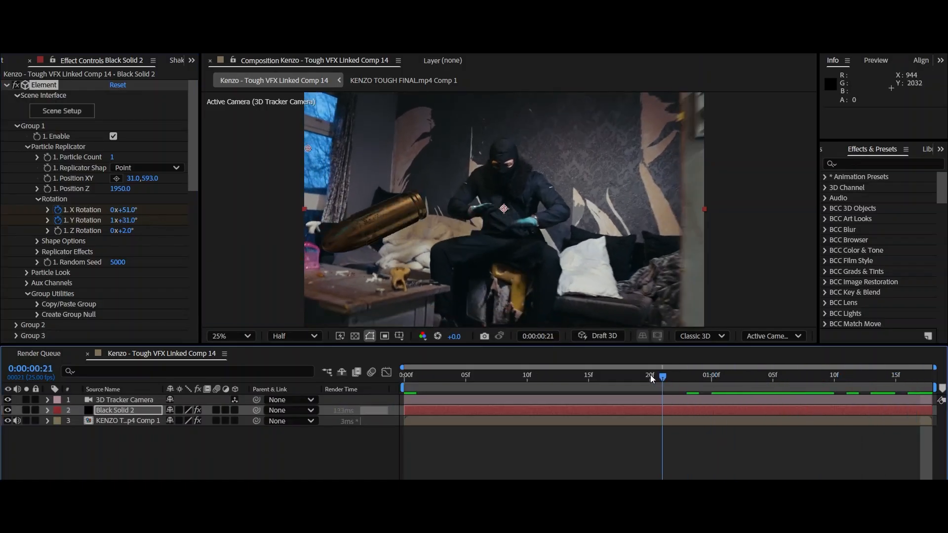
{"action": "left_click", "coordinate": [453, 375]}
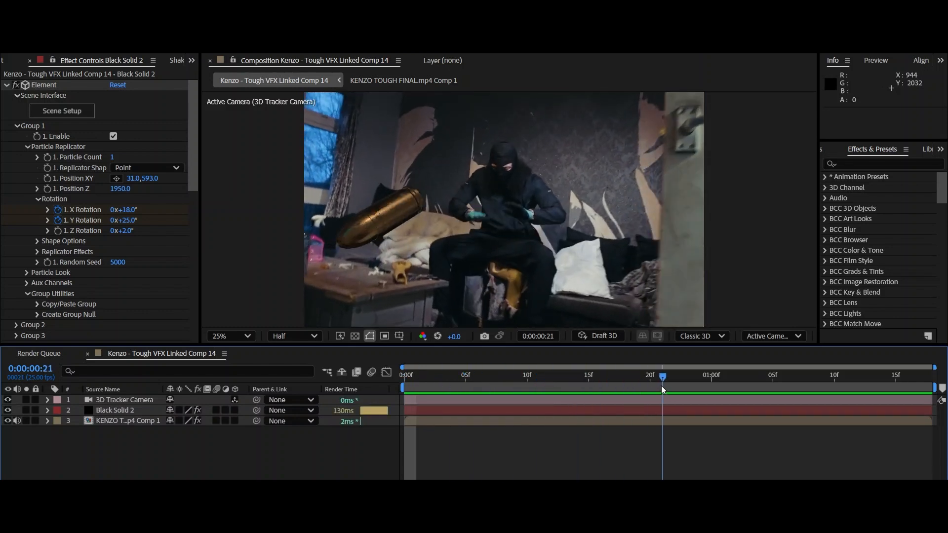
Turn Element's Render Settings Motion Blur on for the bullet and return to the first frame.
{"action": "left_click", "coordinate": [539, 376]}
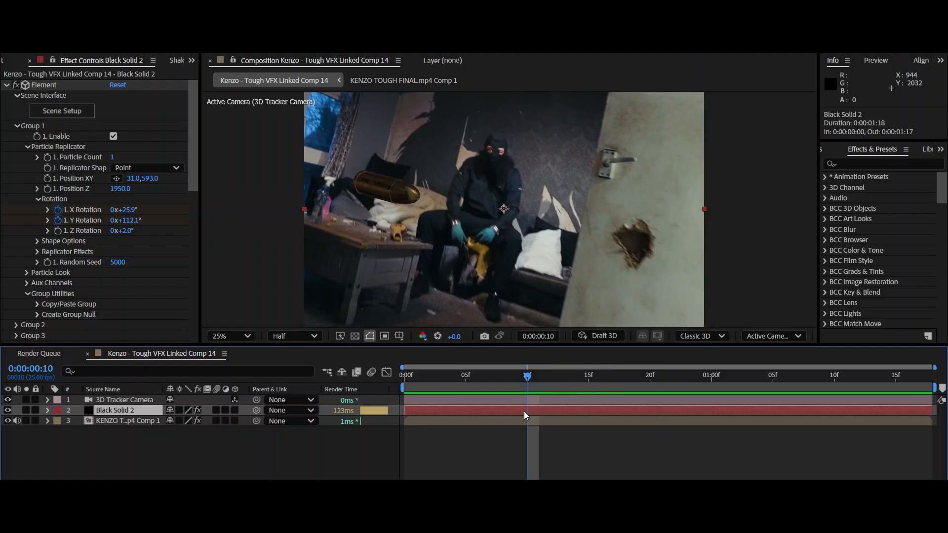
{"action": "scroll", "scroll_direction": "down", "scroll_amount": 3}
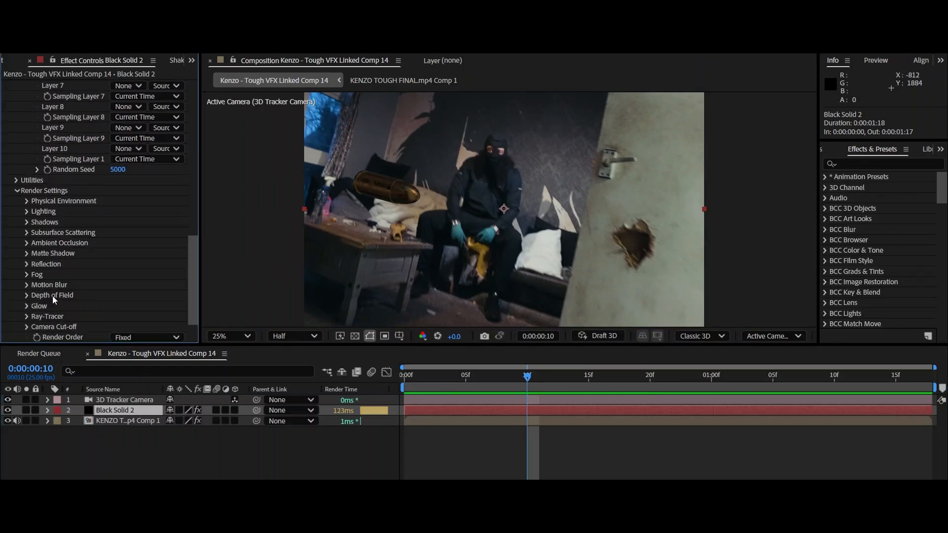
{"action": "left_click", "coordinate": [144, 295]}
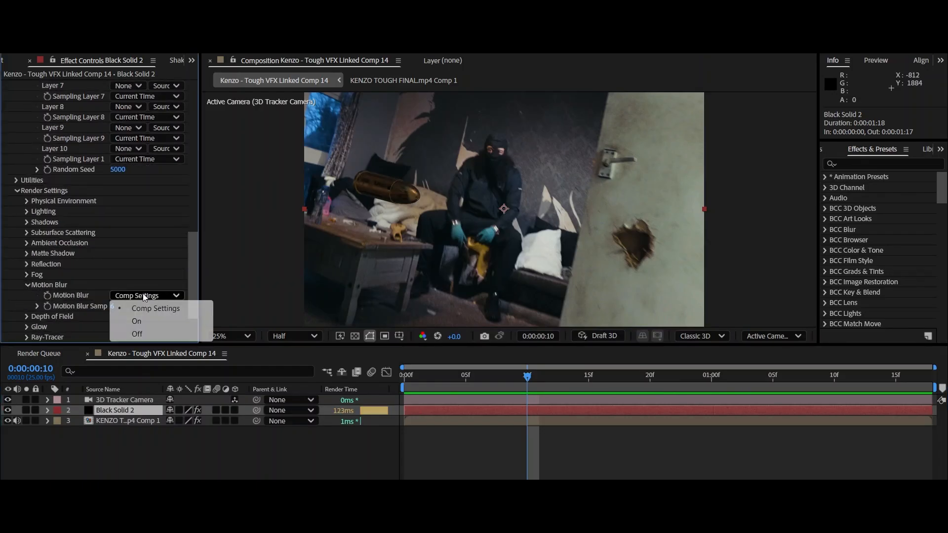
{"action": "left_click", "coordinate": [136, 322]}
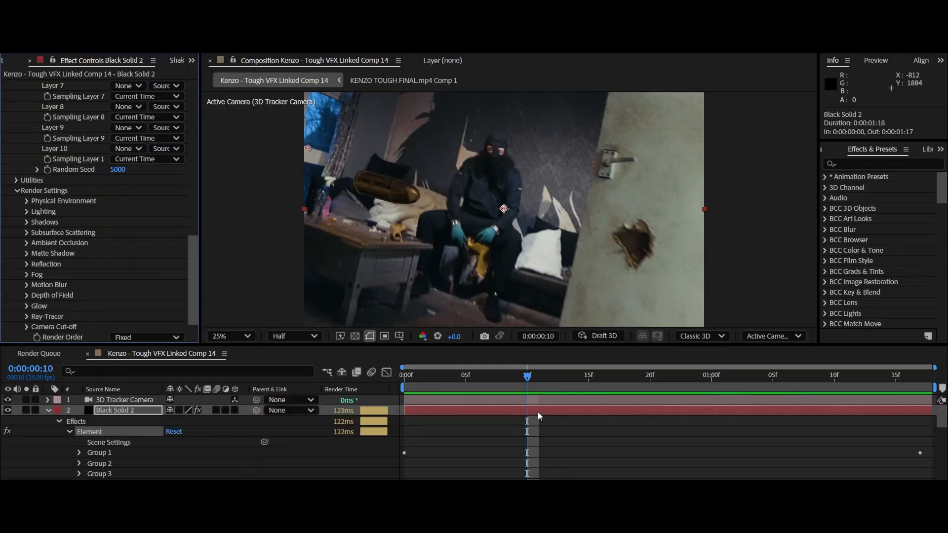
{"action": "mouse_move", "coordinate": [535, 421]}
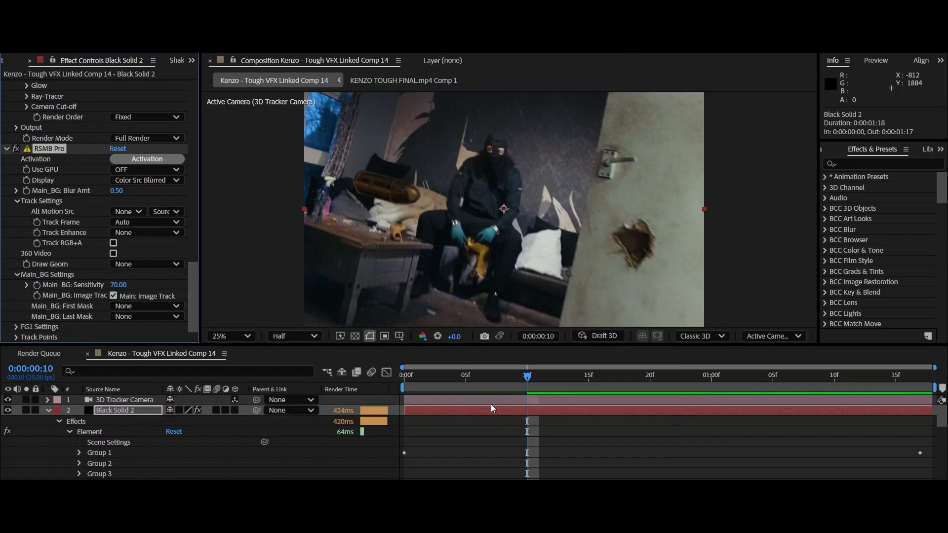
{"action": "left_click", "coordinate": [403, 378]}
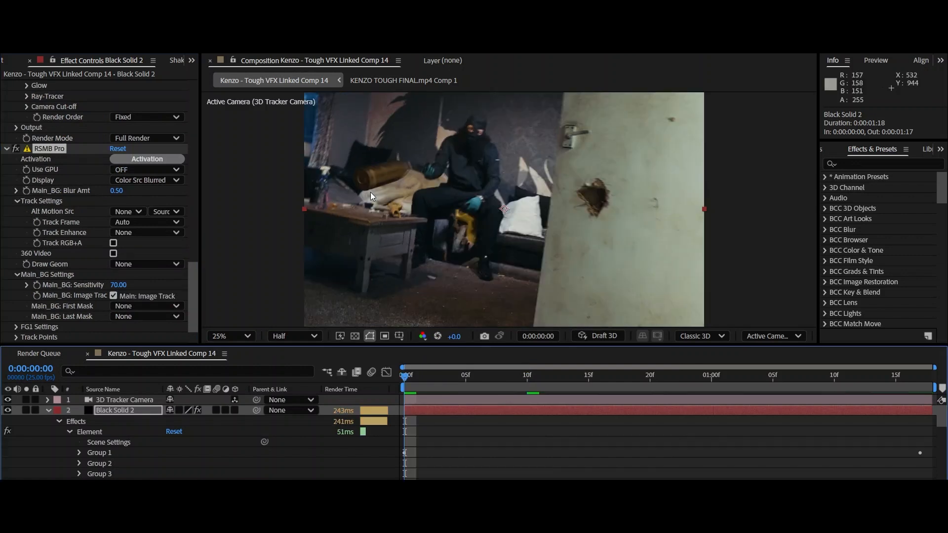
{"action": "mouse_move", "coordinate": [412, 182]}
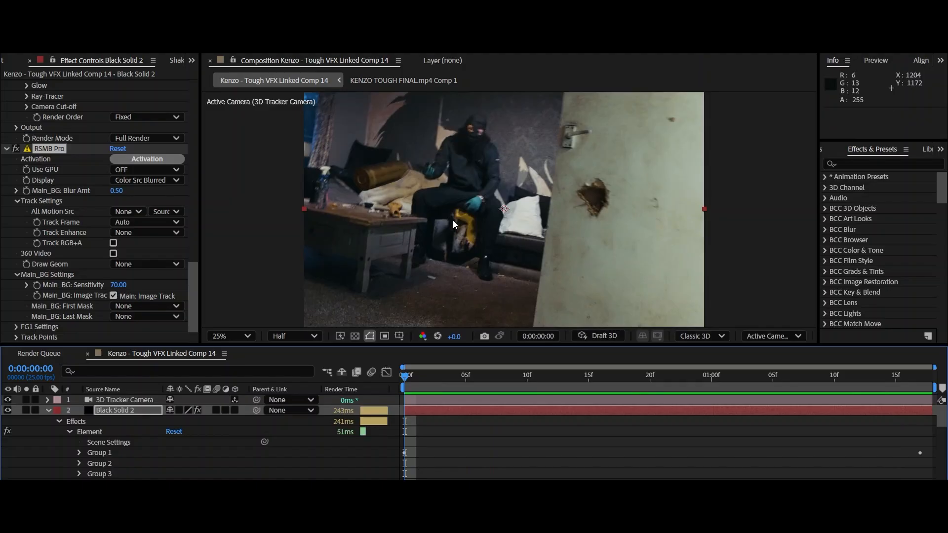
Add Deep Glow to the bullet layer at radius 406 and exposure 0.80 and preview it.
{"action": "key", "text": "Space"}
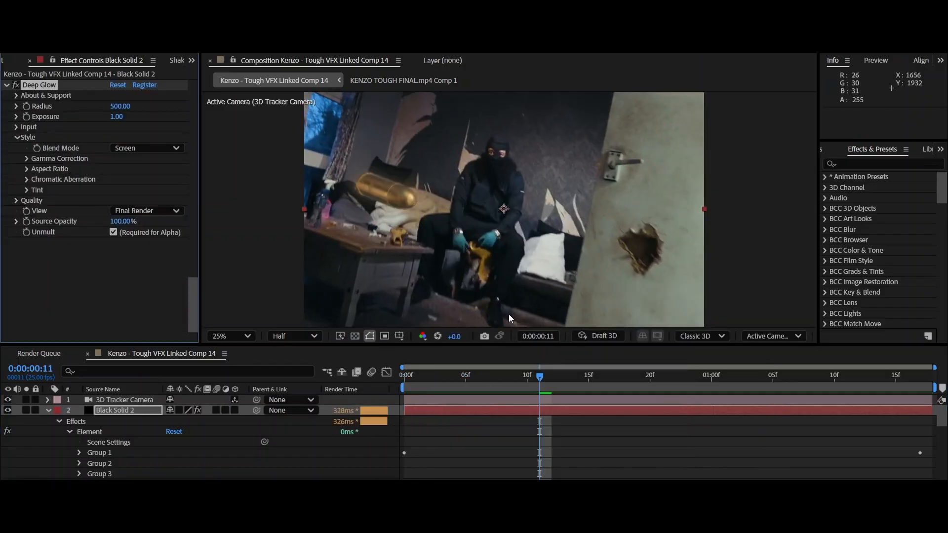
{"action": "mouse_move", "coordinate": [292, 160]}
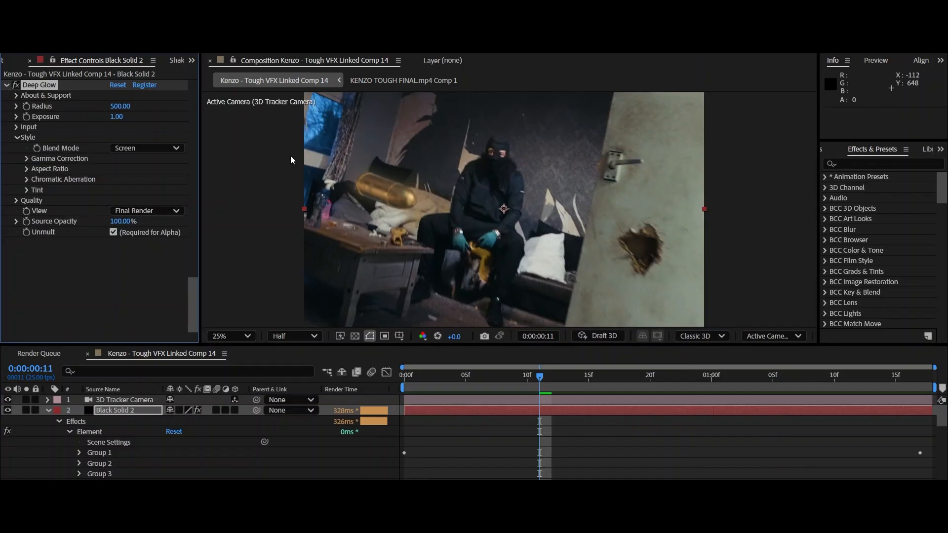
{"action": "mouse_move", "coordinate": [594, 453]}
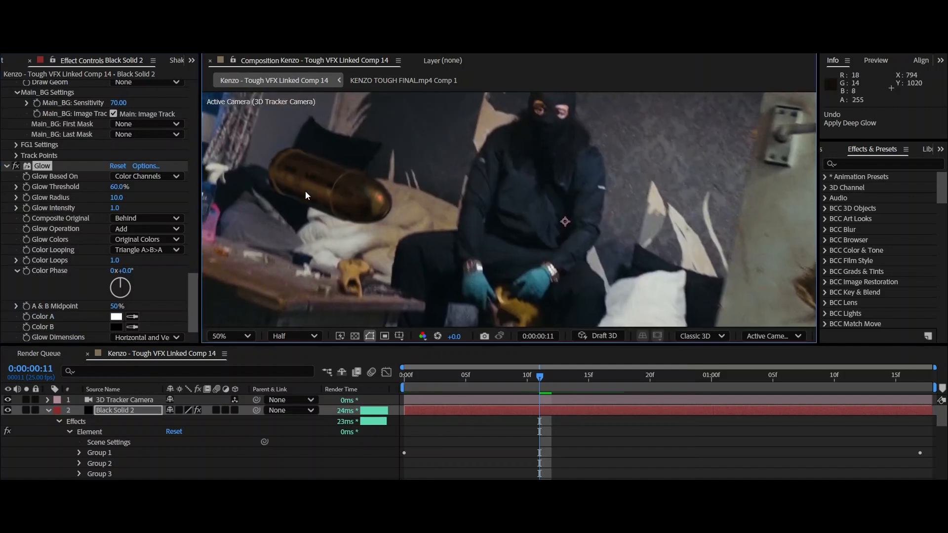
{"action": "mouse_move", "coordinate": [421, 227]}
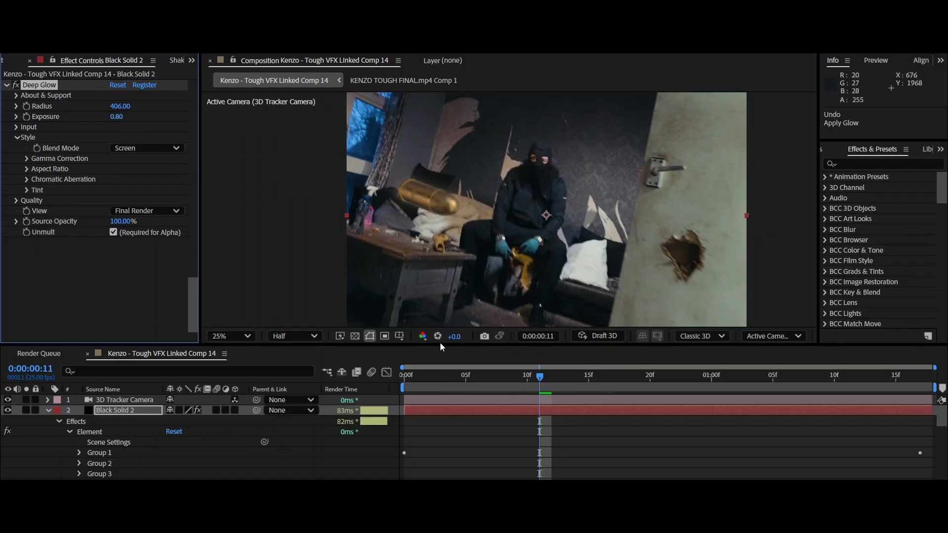
{"action": "key", "text": "Space"}
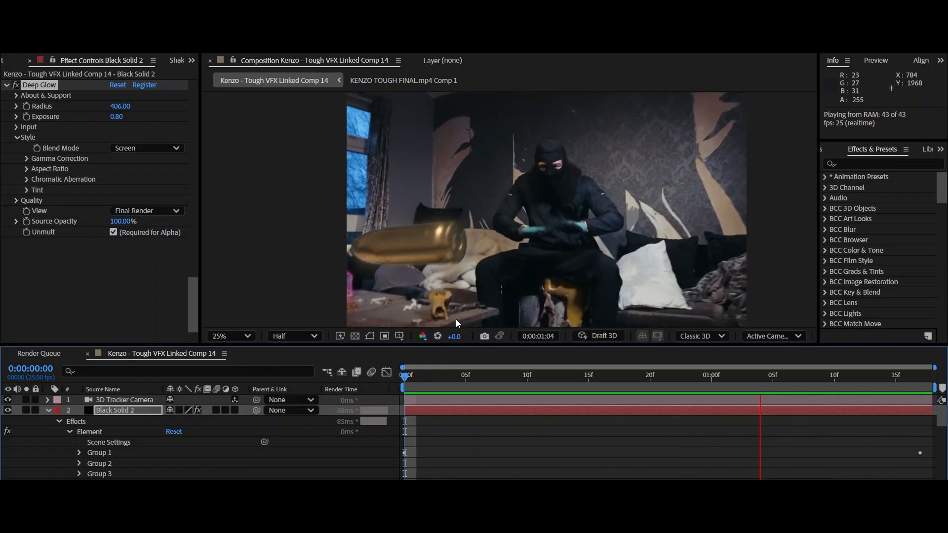
Scrub the shot to review the glow before working on the Kenzo footage layer.
{"action": "left_click", "coordinate": [452, 376]}
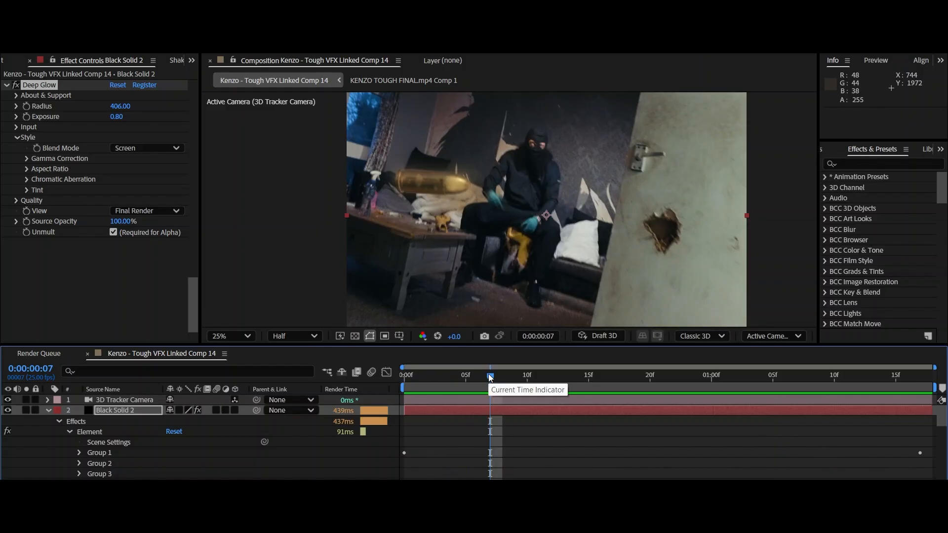
{"action": "left_click_drag", "start_coordinate": [490, 375], "coordinate": [453, 375]}
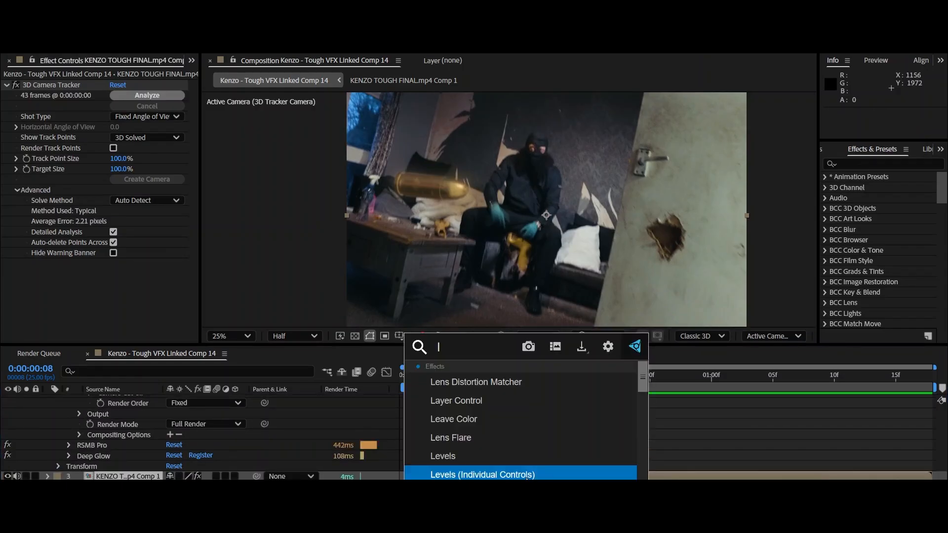
Apply Lumetri Color with Saturation 0 to the footage so it goes black and white while the bullet stays gold.
{"action": "type", "text": "lum"}
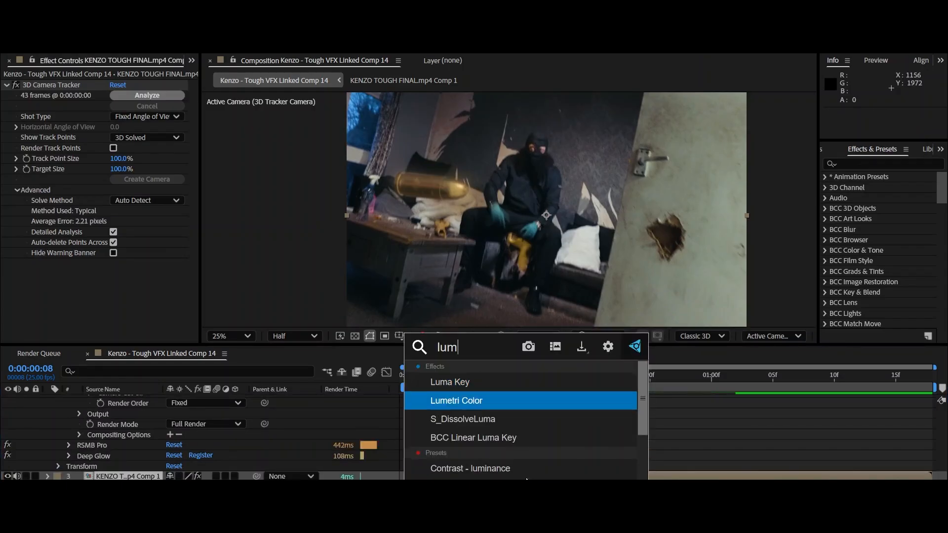
{"action": "double_click", "coordinate": [456, 401]}
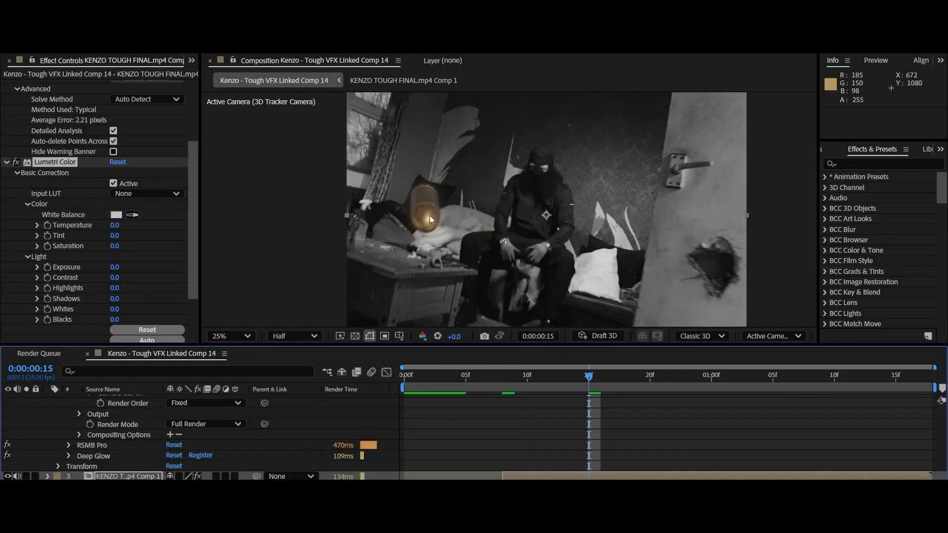
{"action": "left_click_drag", "start_coordinate": [590, 375], "coordinate": [676, 375]}
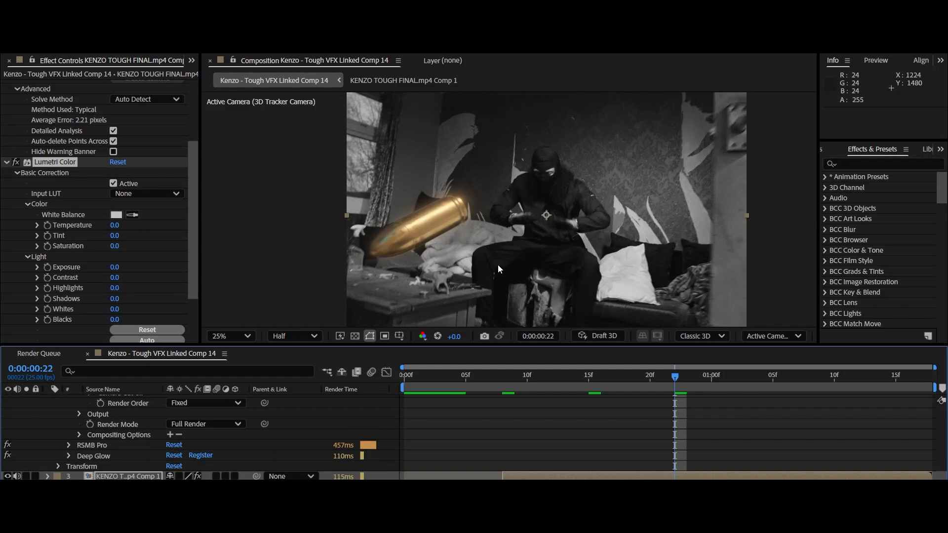
{"action": "left_click", "coordinate": [231, 336]}
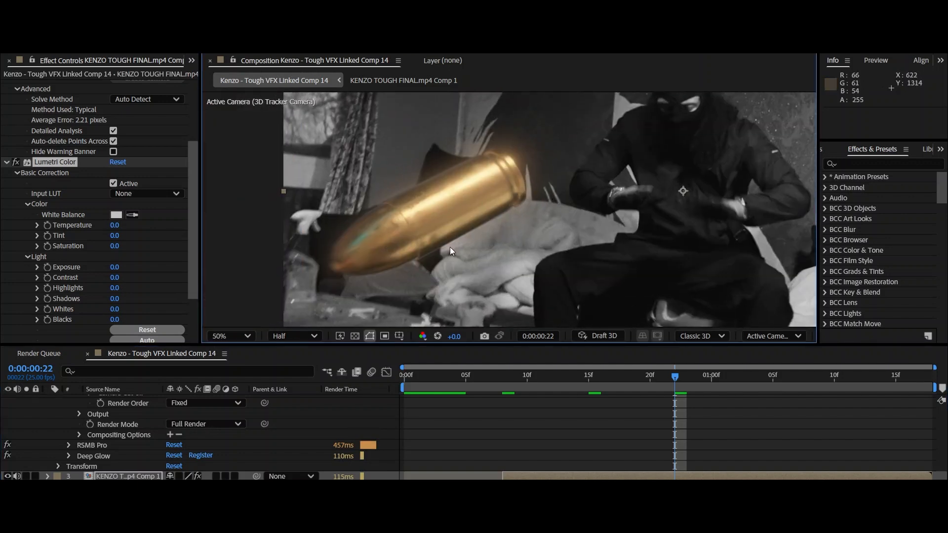
{"action": "left_click", "coordinate": [221, 336]}
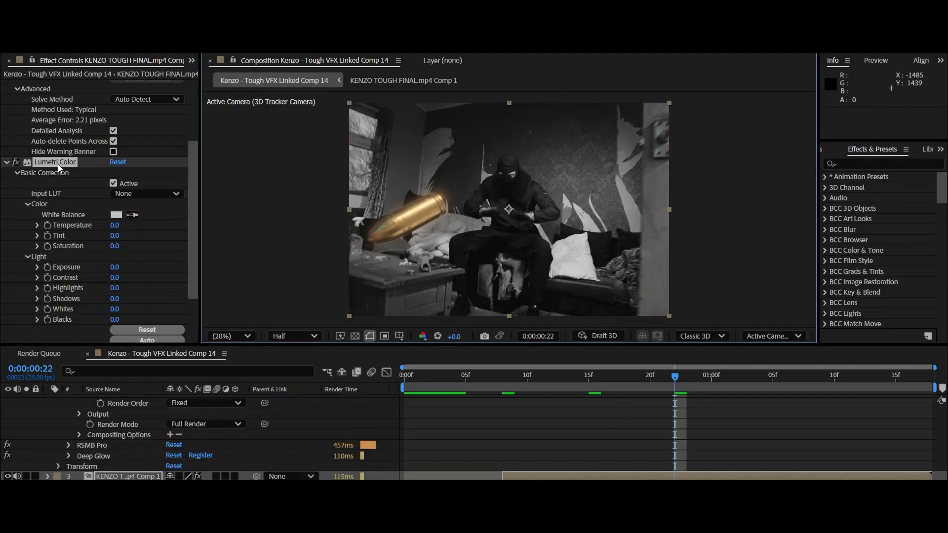
{"action": "mouse_move", "coordinate": [557, 402]}
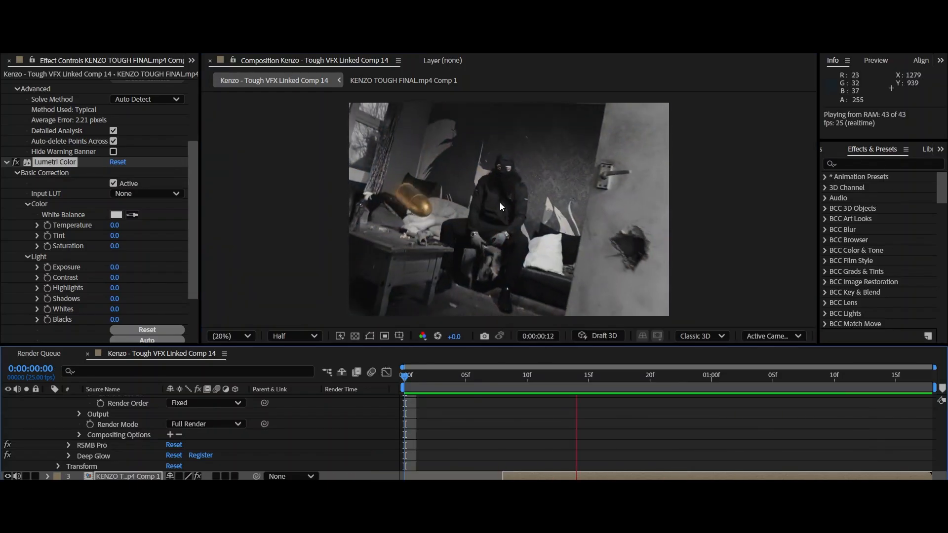
Add an adjustment layer with keyframed Brightness & Contrast 150/50 and Camera Lens Blur 60 around frames 5–10.
{"action": "left_click", "coordinate": [492, 376]}
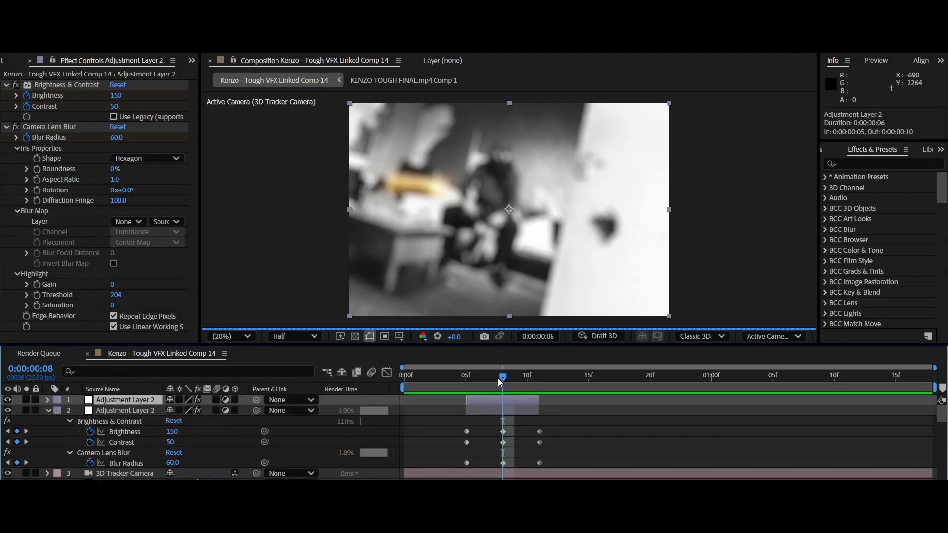
{"action": "mouse_move", "coordinate": [502, 379]}
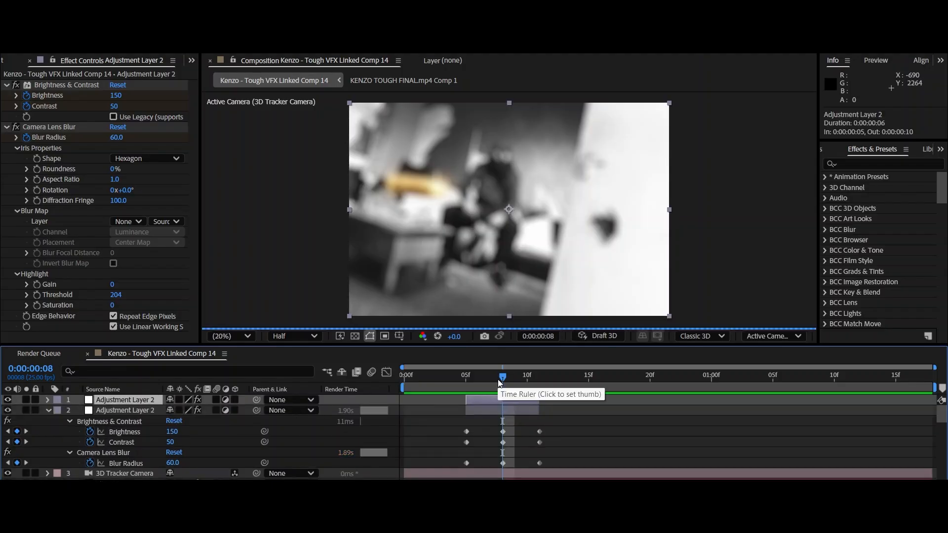